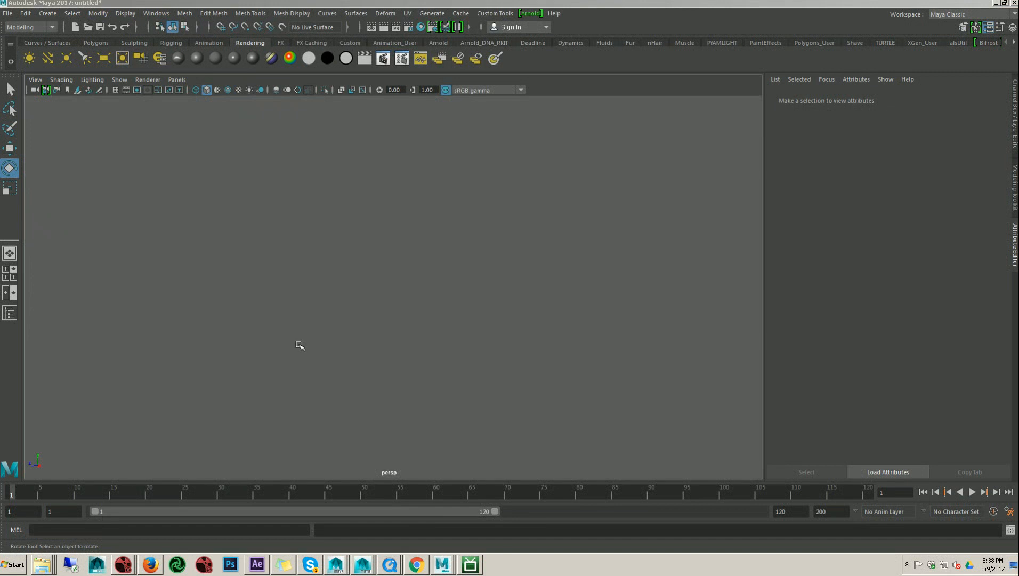
pyautogui.moveTo(264, 319)
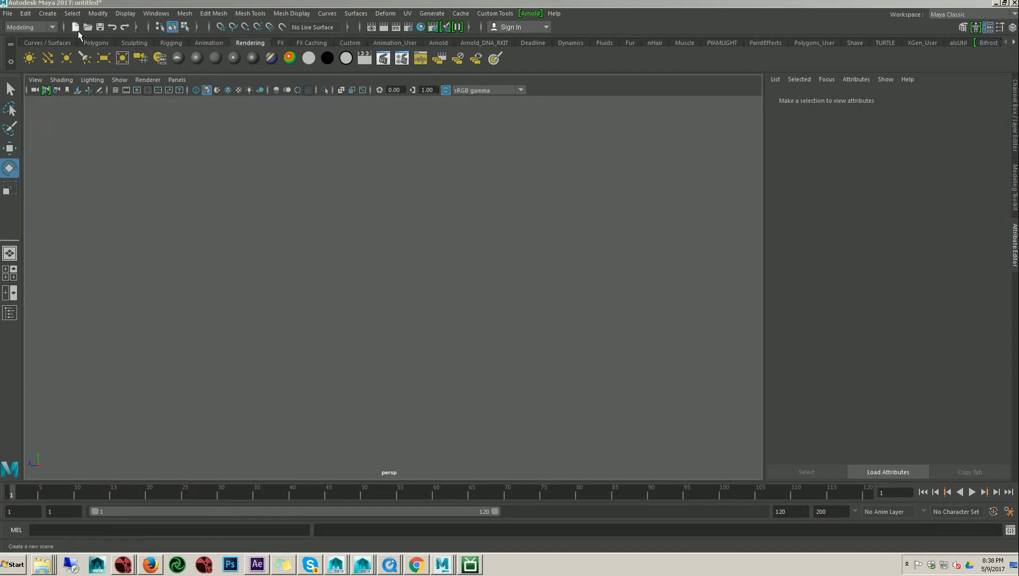
# Start a new empty scene with six cubes in a row and select the leftmost cube
pyautogui.click(96, 43)
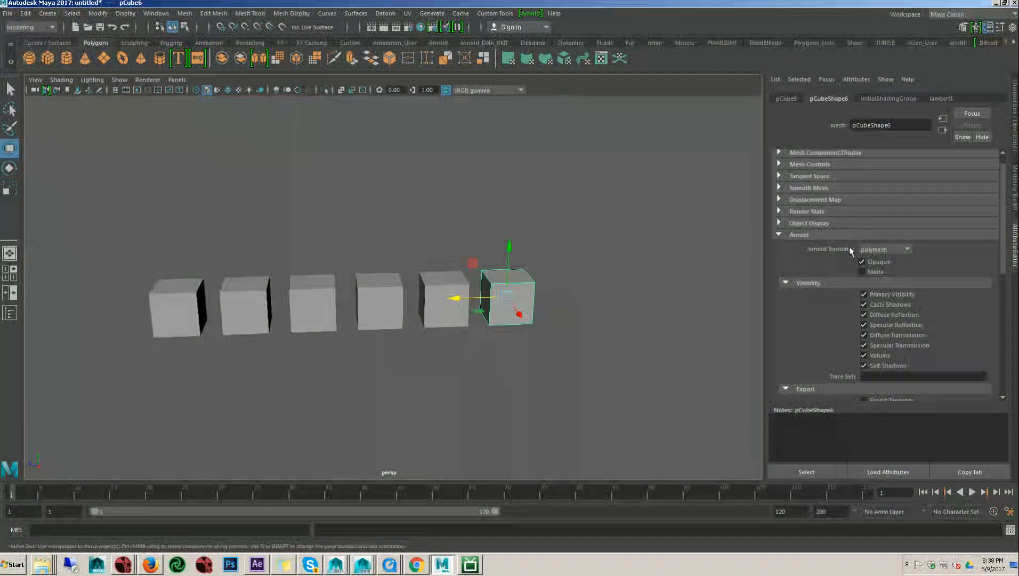
pyautogui.scroll(-3)
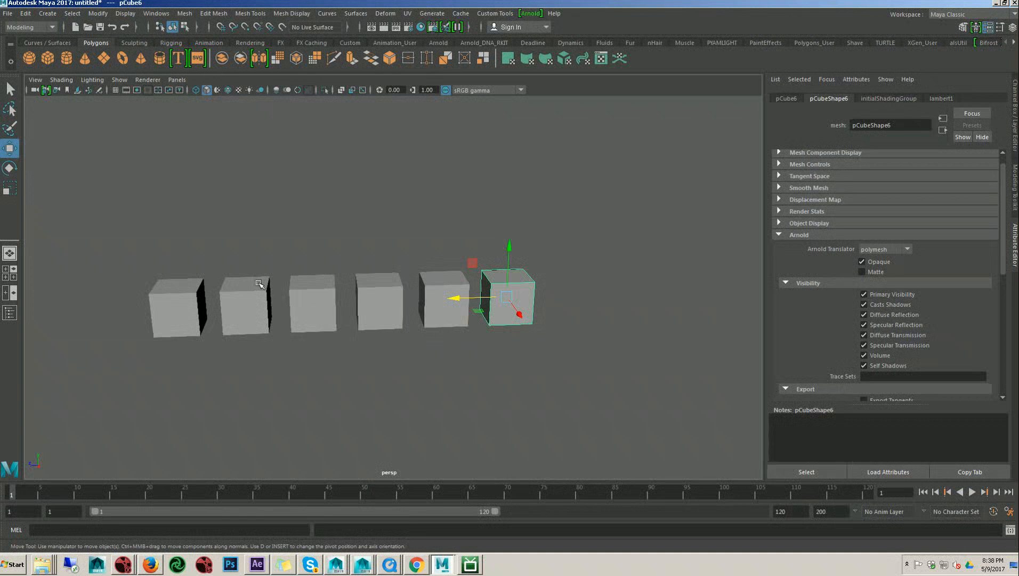
pyautogui.moveTo(106, 214)
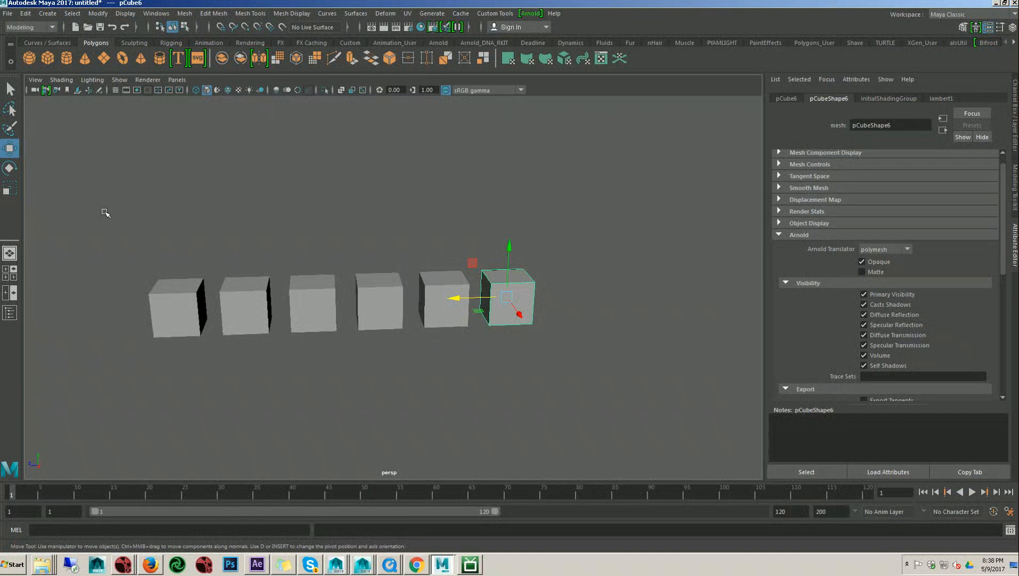
pyautogui.click(176, 305)
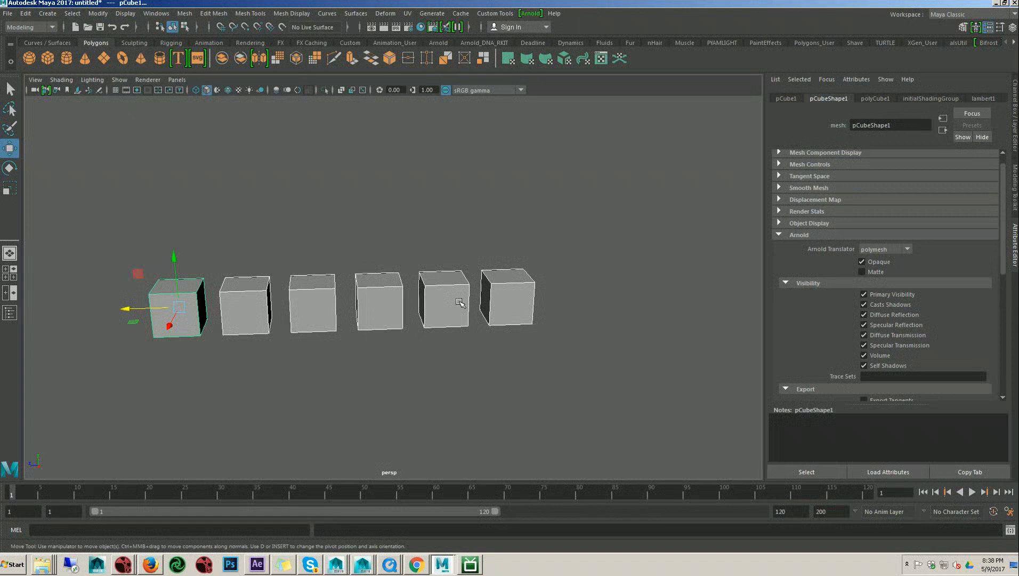
pyautogui.moveTo(481, 341)
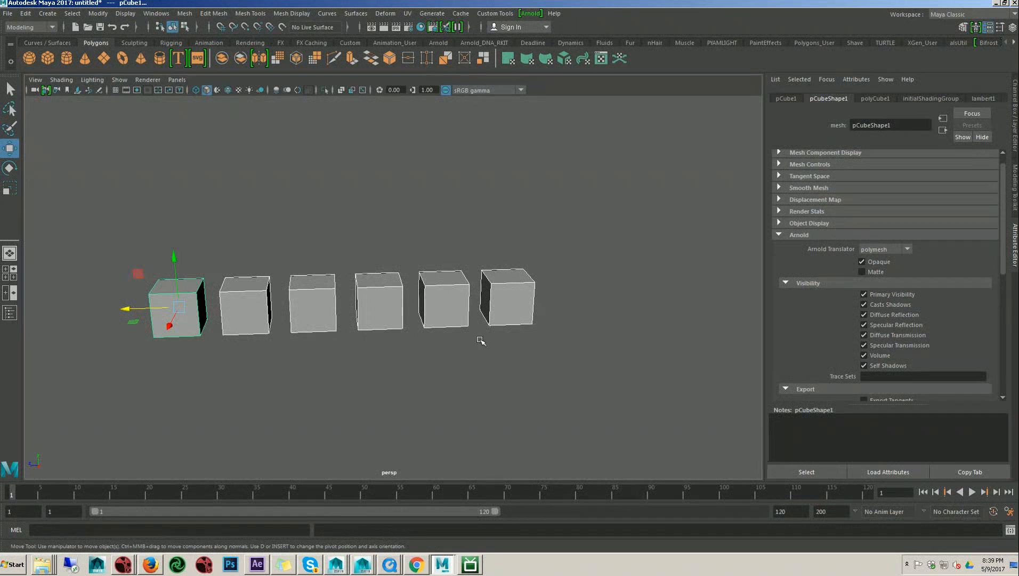
pyautogui.click(492, 364)
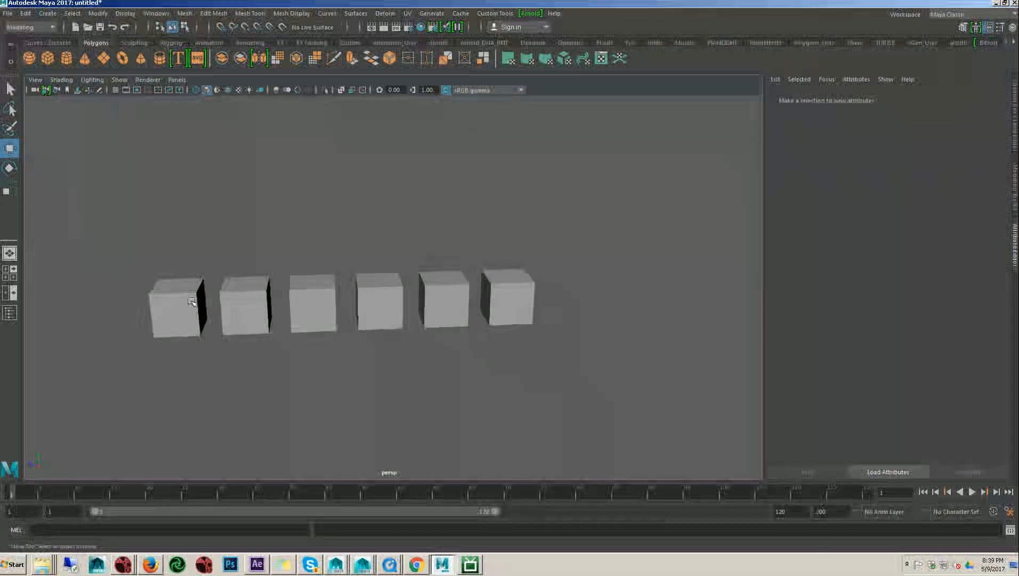
pyautogui.click(176, 304)
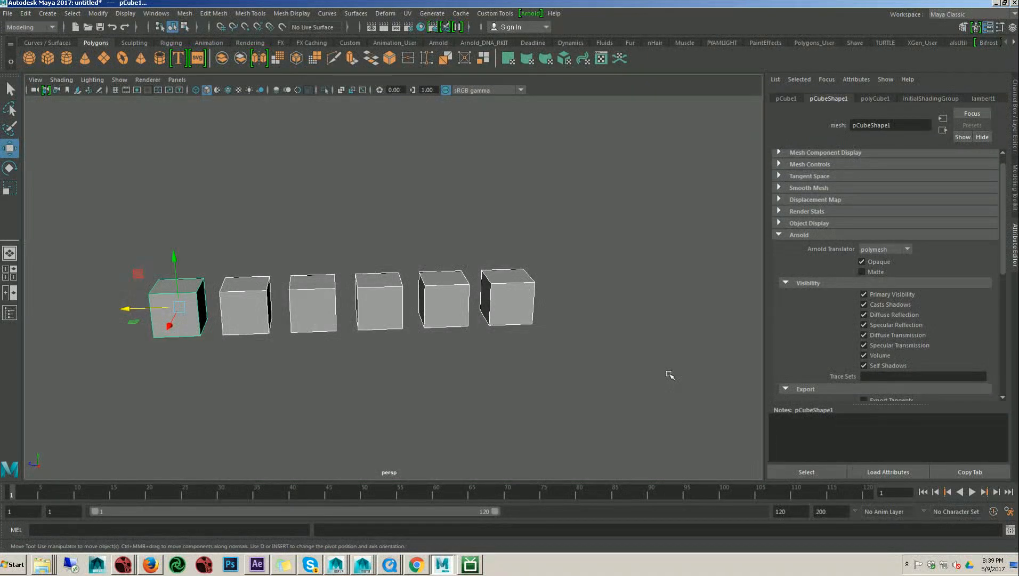
pyautogui.moveTo(284, 177)
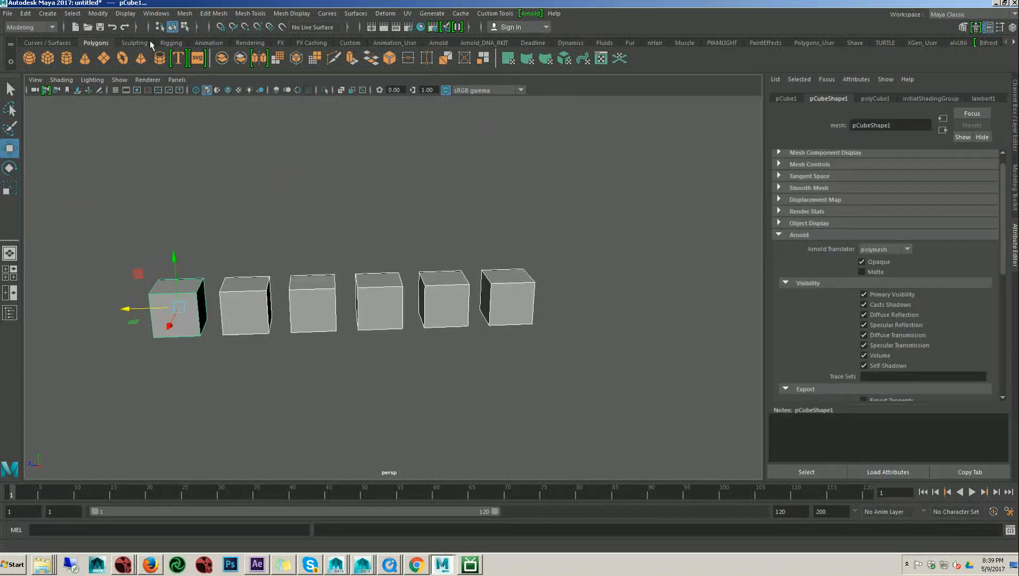
# Create a new set named 'Boxes' from the cubes via Create > Sets
pyautogui.click(46, 13)
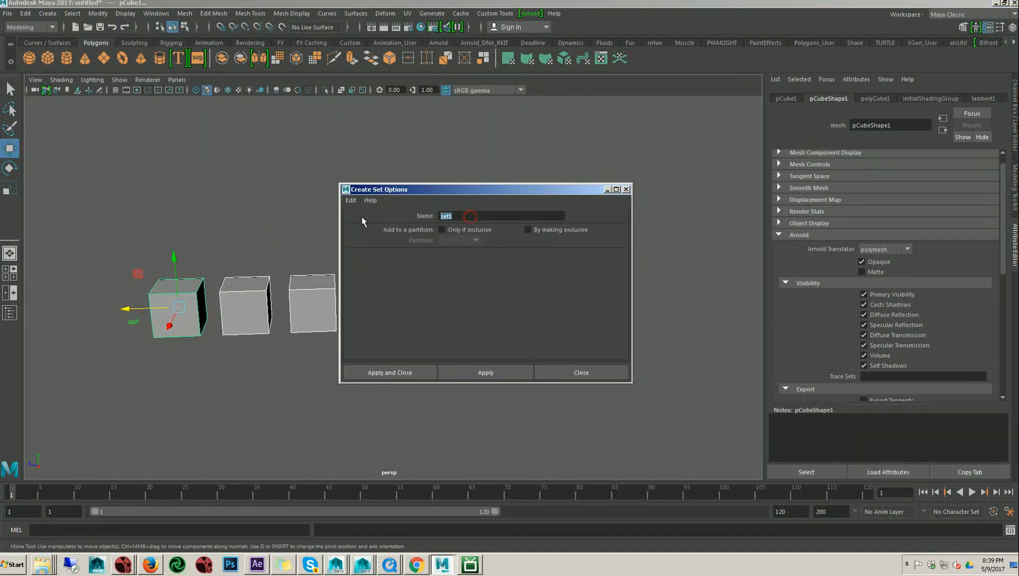
pyautogui.write('Boxe')
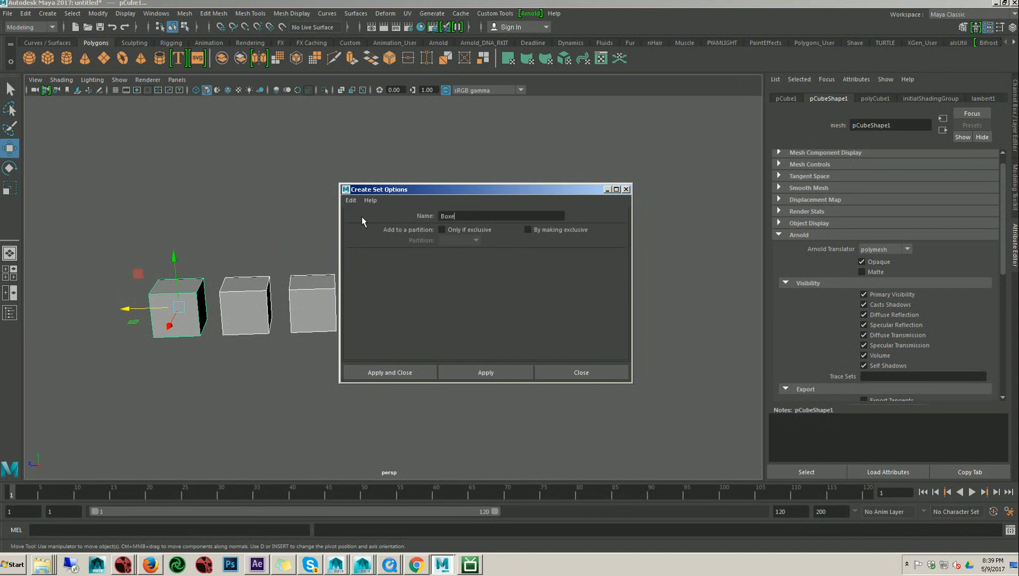
pyautogui.write('s')
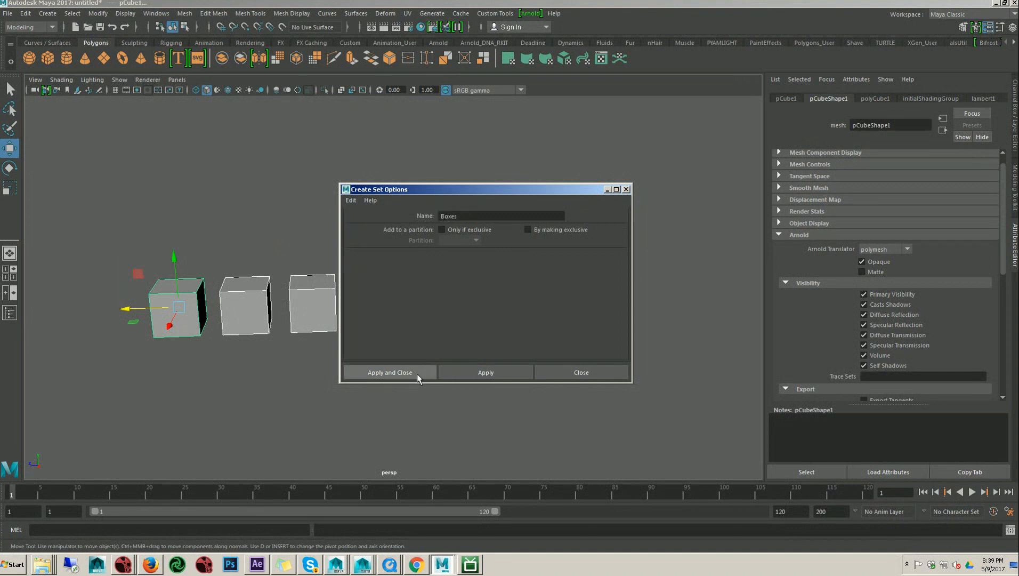
pyautogui.click(389, 372)
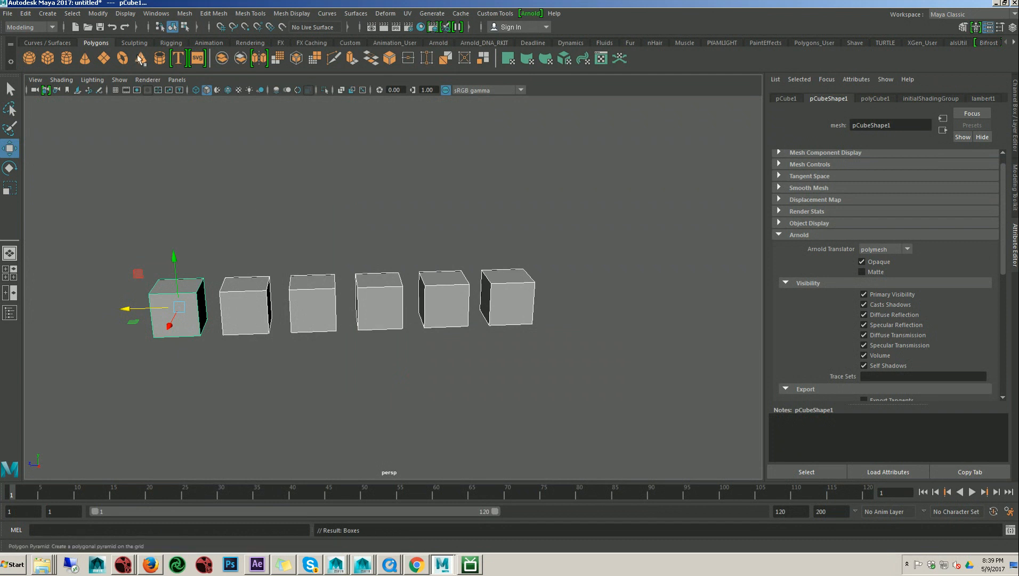
# Show the Outliner with the Boxes set and its Arnold attributes expanded
pyautogui.click(155, 13)
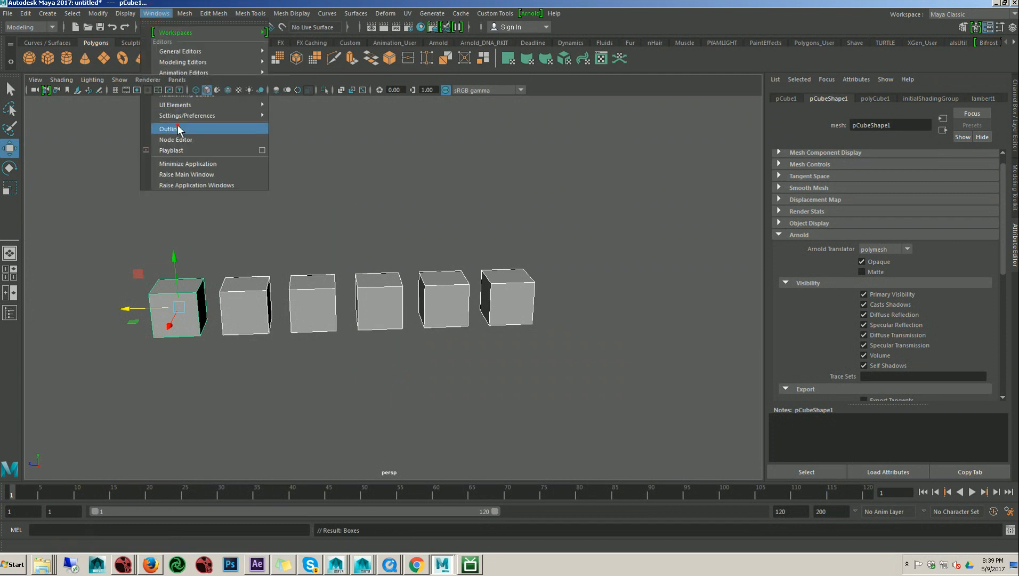
pyautogui.click(169, 129)
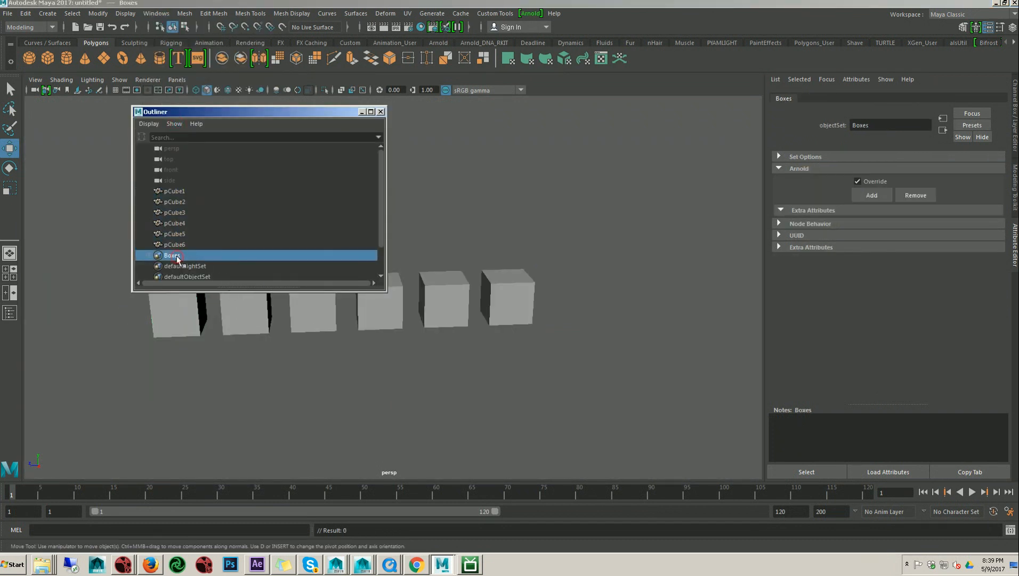
pyautogui.moveTo(754, 194)
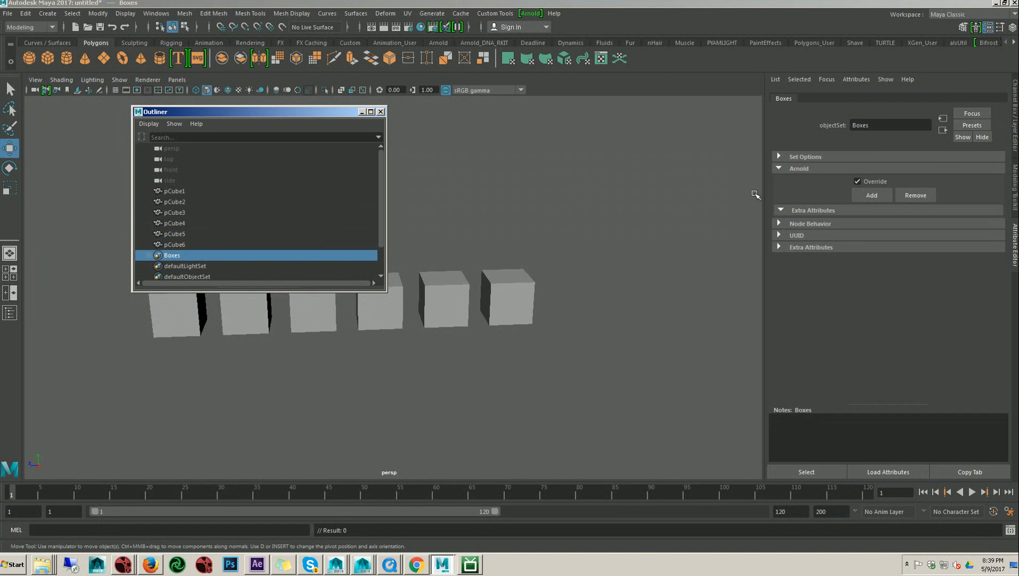
pyautogui.click(798, 168)
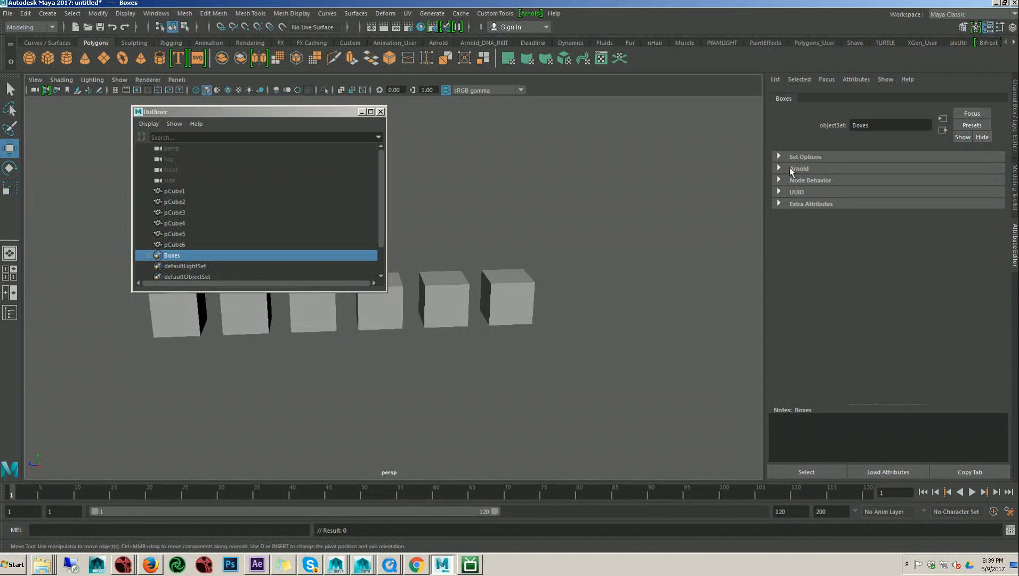
pyautogui.click(799, 168)
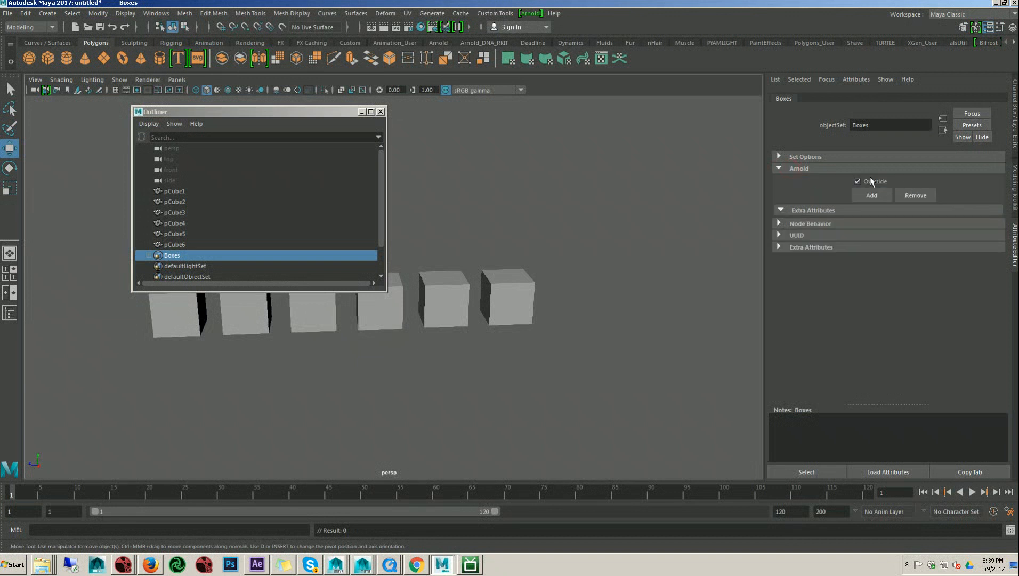
pyautogui.moveTo(915, 195)
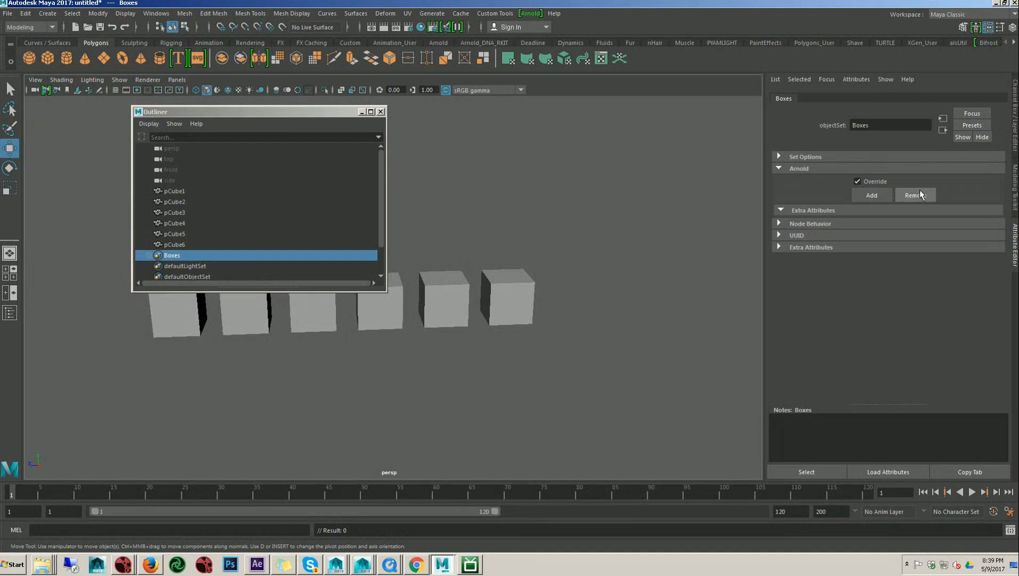
pyautogui.moveTo(469, 281)
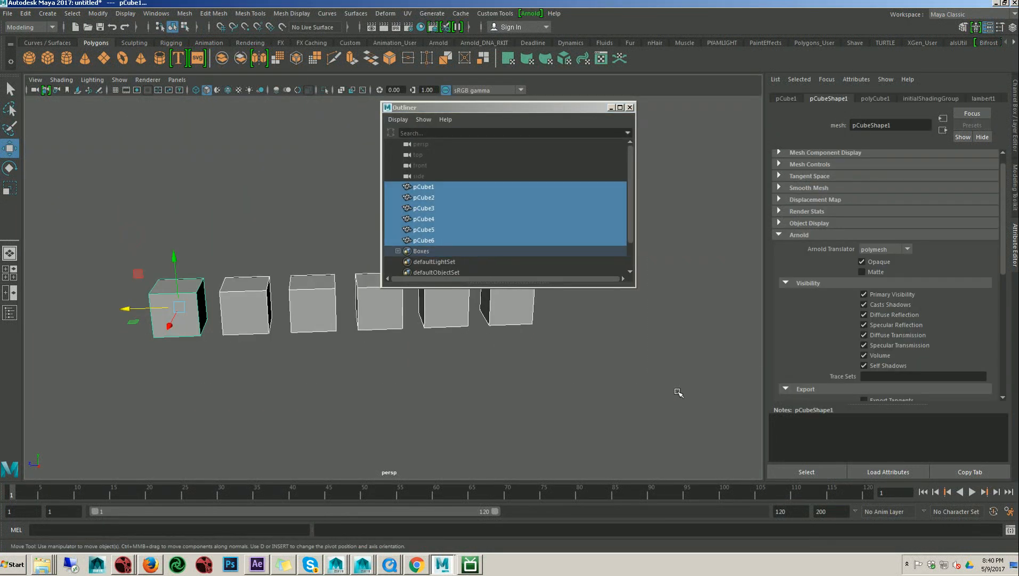
pyautogui.click(423, 240)
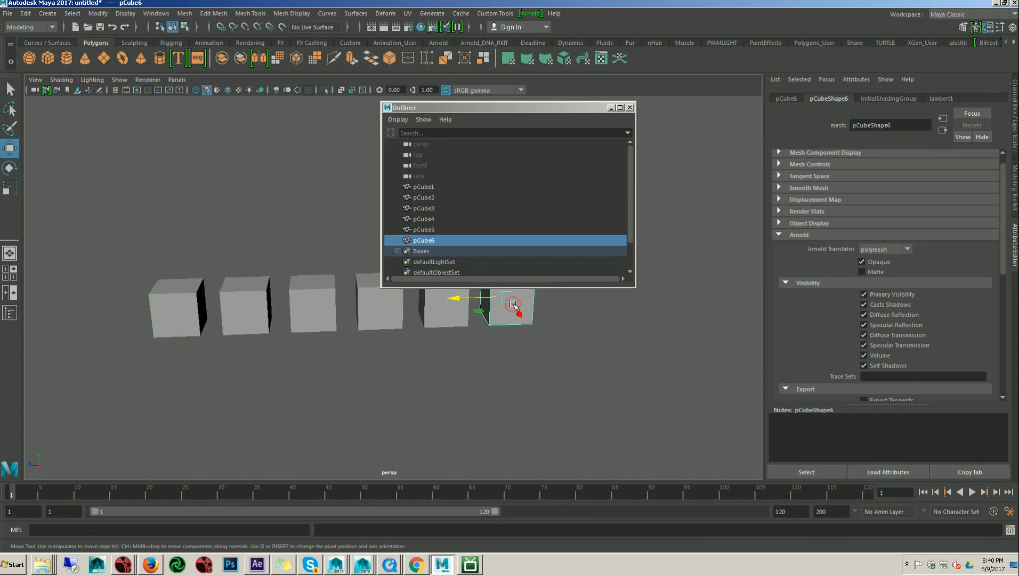
pyautogui.moveTo(354, 194)
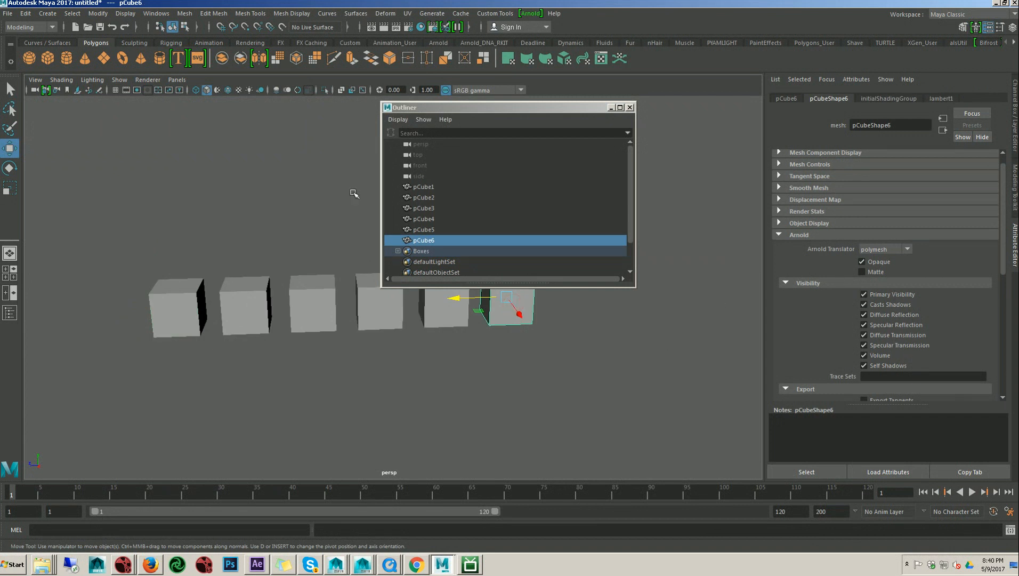
pyautogui.click(420, 250)
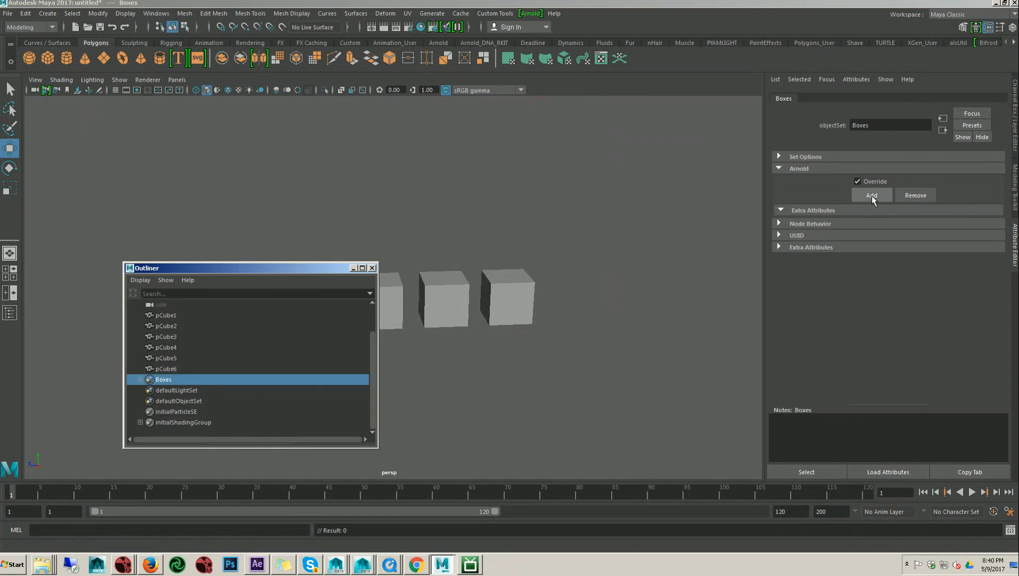
# Show the Add Override Attribute list for the Boxes set and browse its entries
pyautogui.click(871, 195)
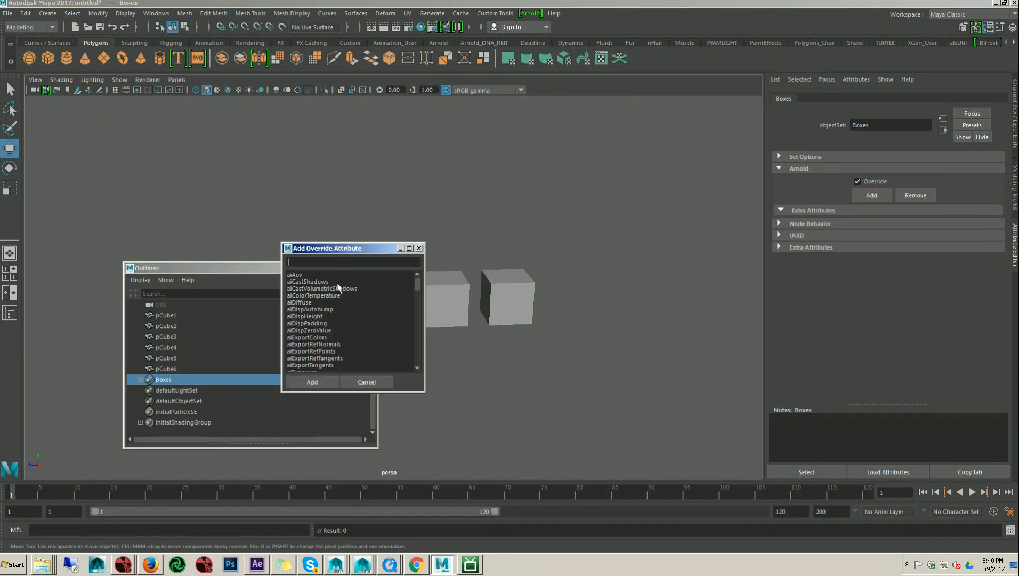
pyautogui.moveTo(364, 256)
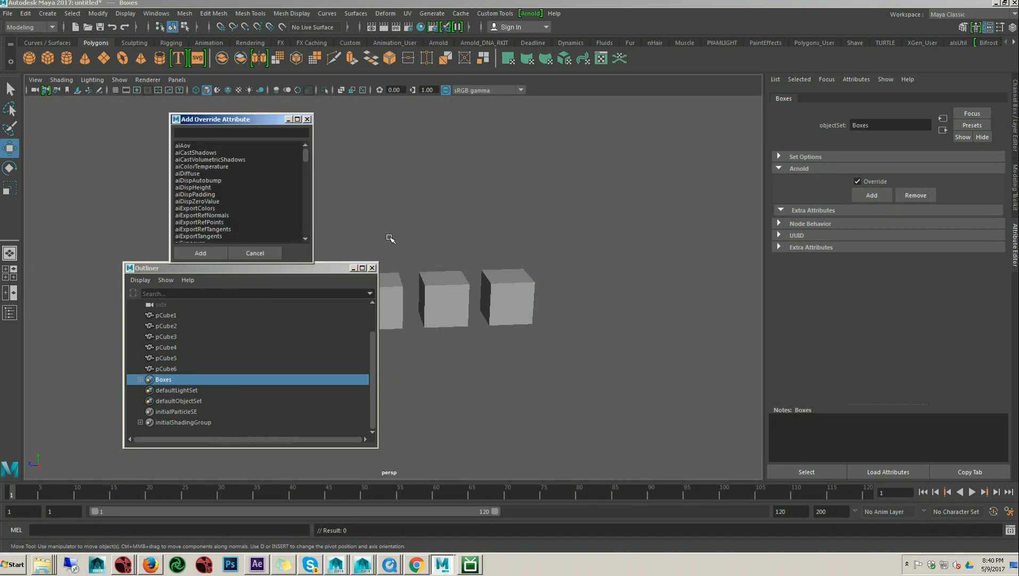
pyautogui.click(353, 267)
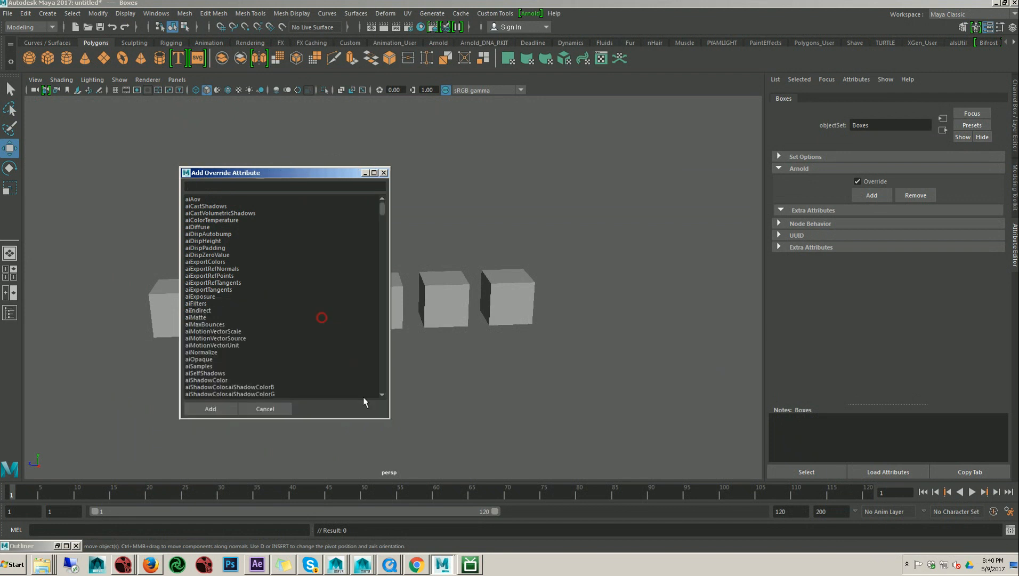
pyautogui.scroll(-3)
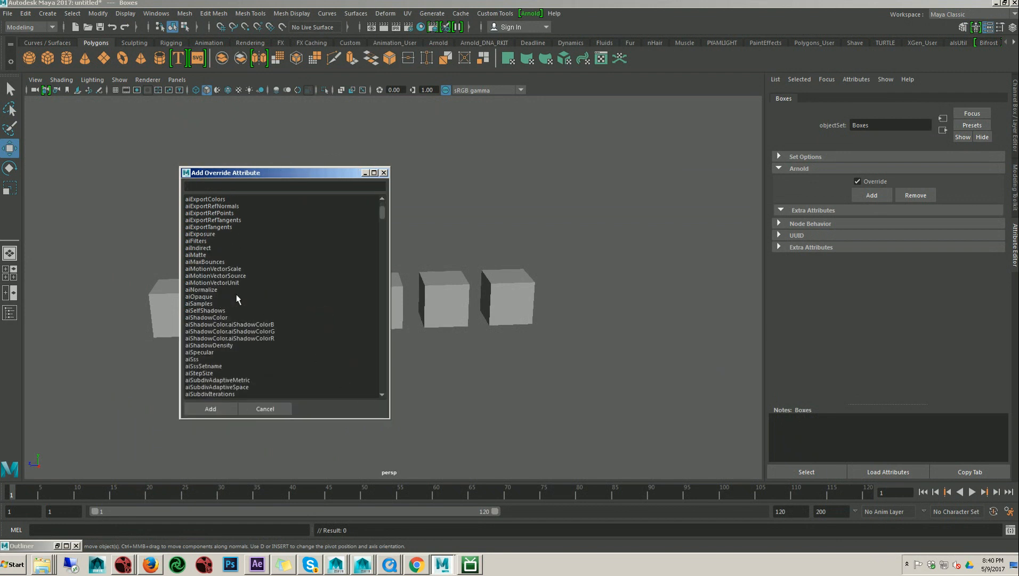
pyautogui.scroll(-3)
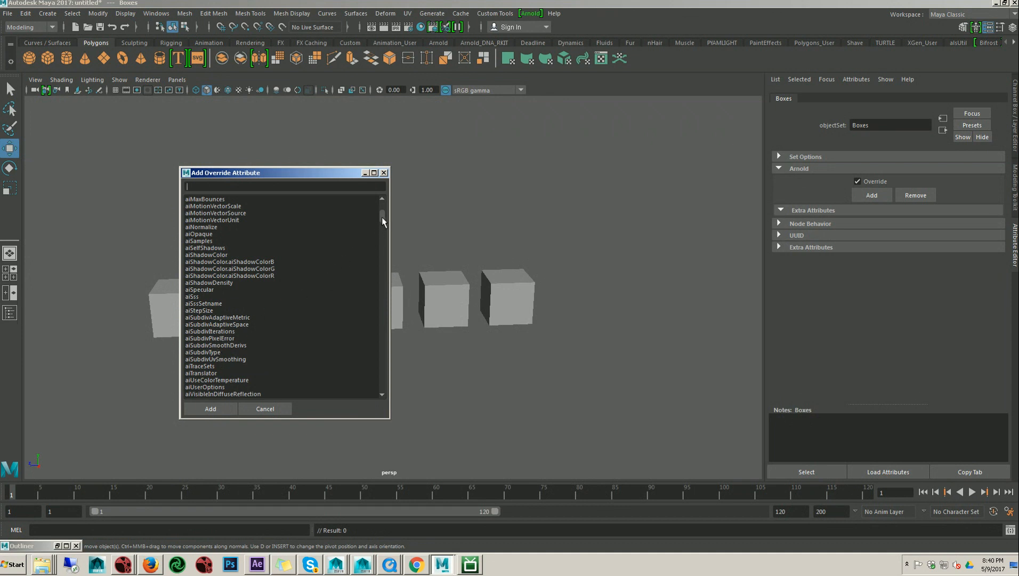
pyautogui.scroll(3)
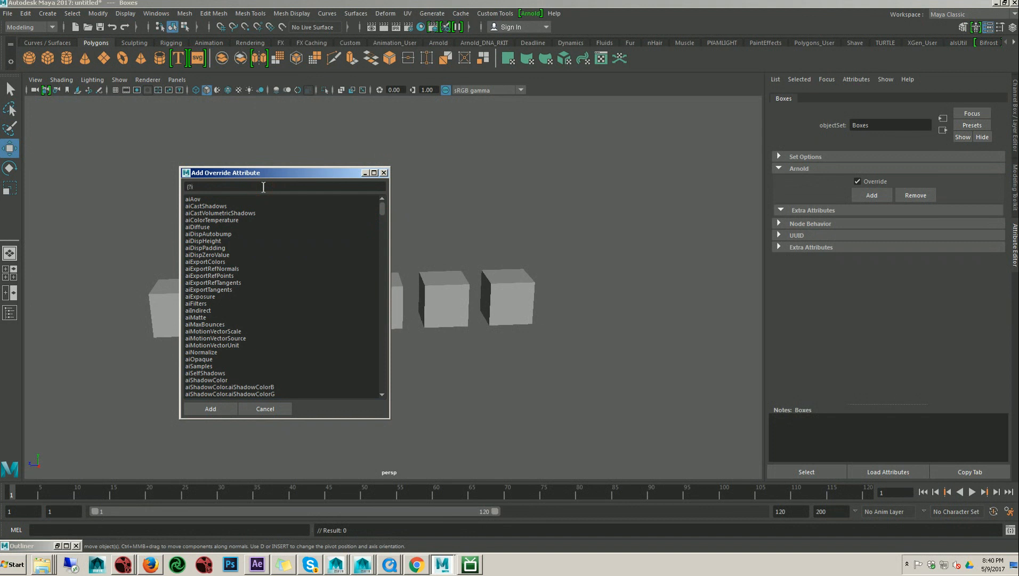
# Filter 'aisub' and add aiSubdivIterations and aiSubdivType as overrides on Boxes
pyautogui.write('ai')
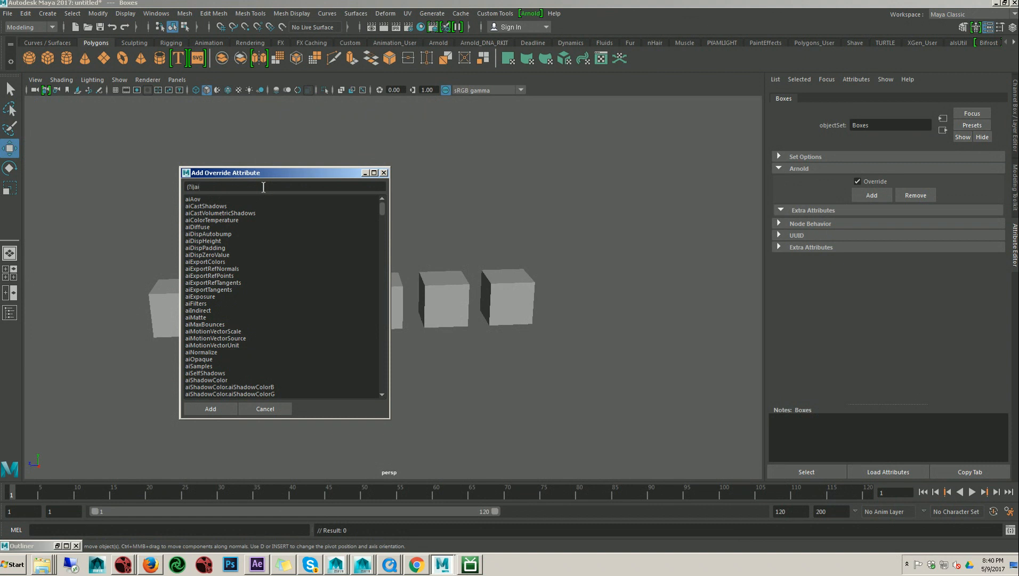
pyautogui.write('sub')
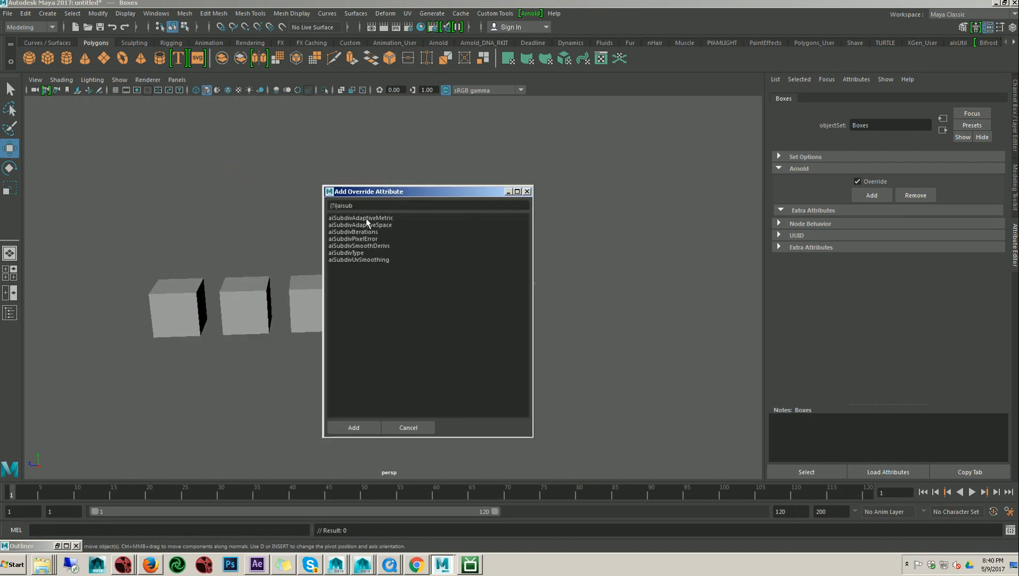
pyautogui.moveTo(359, 268)
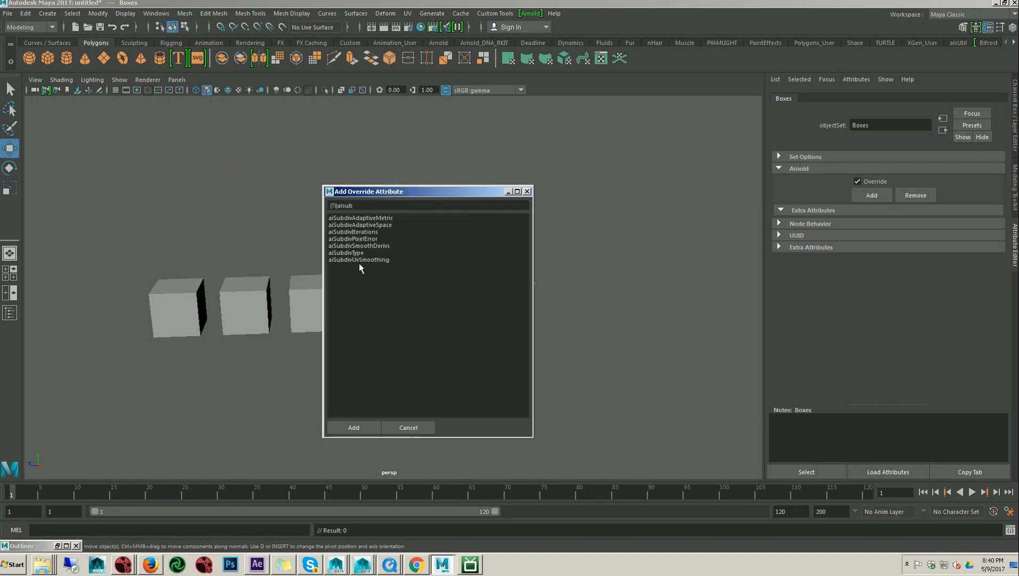
pyautogui.moveTo(367, 241)
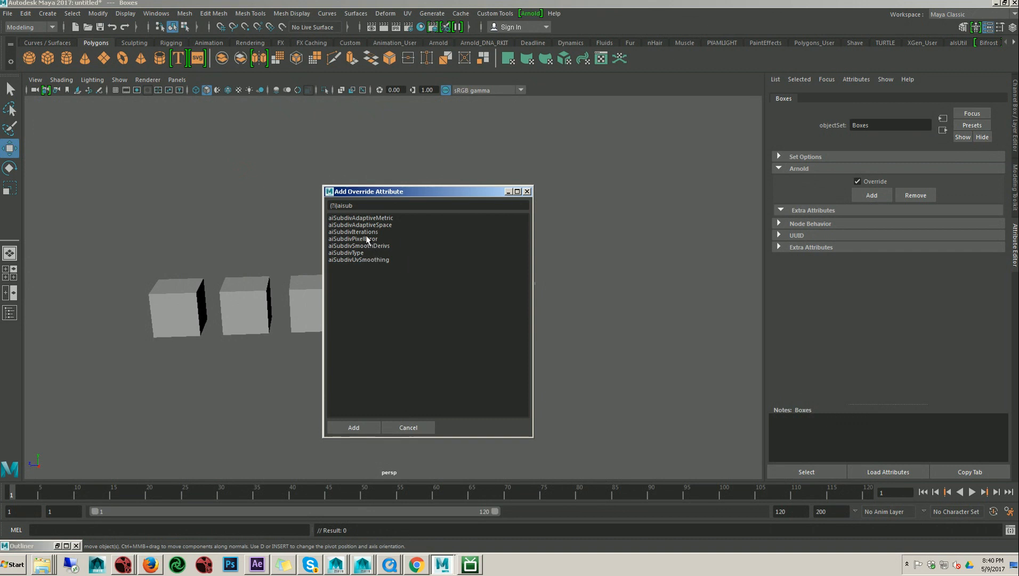
pyautogui.moveTo(371, 241)
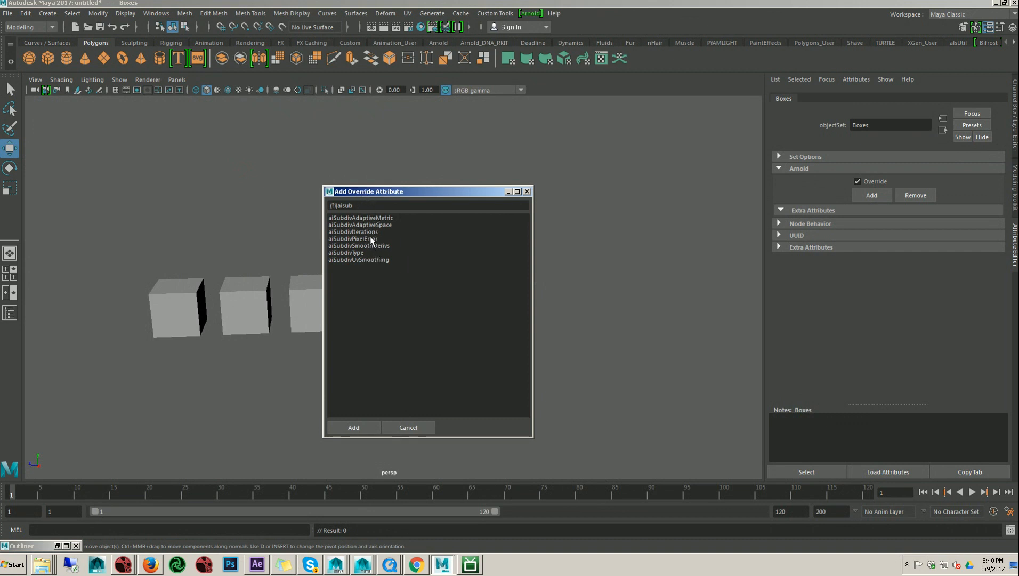
pyautogui.click(352, 231)
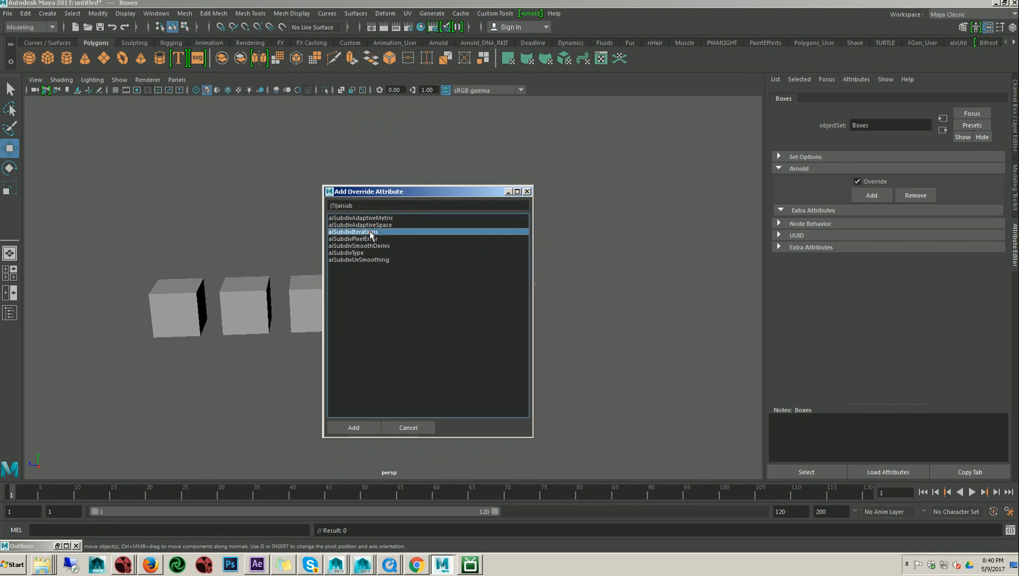
pyautogui.click(348, 251)
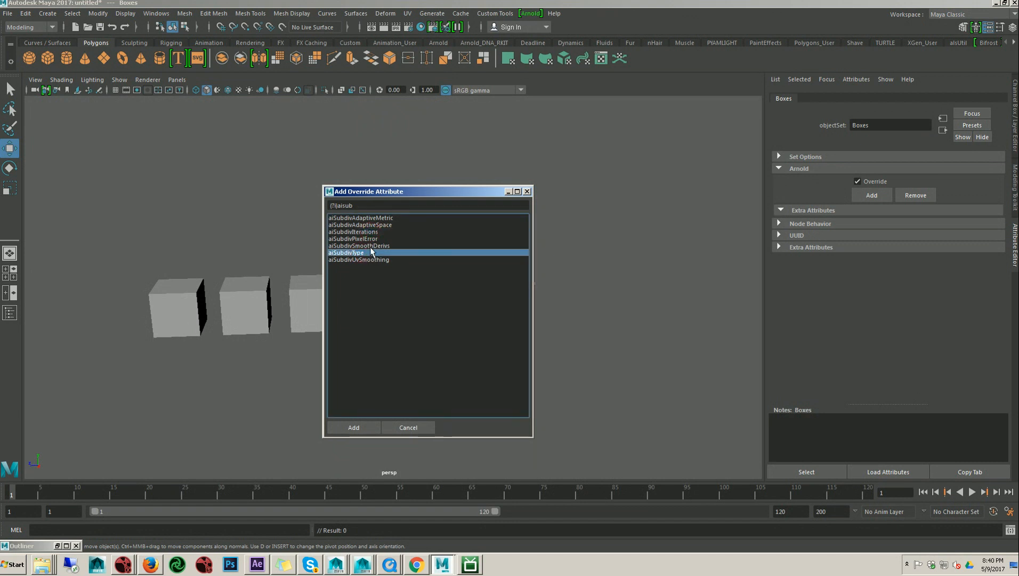
pyautogui.moveTo(369, 236)
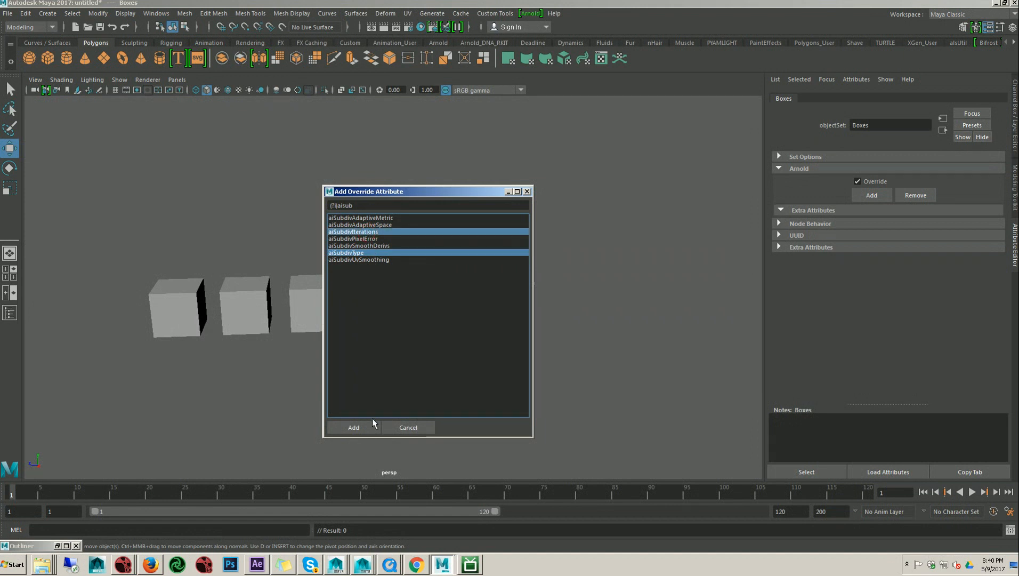
pyautogui.click(354, 427)
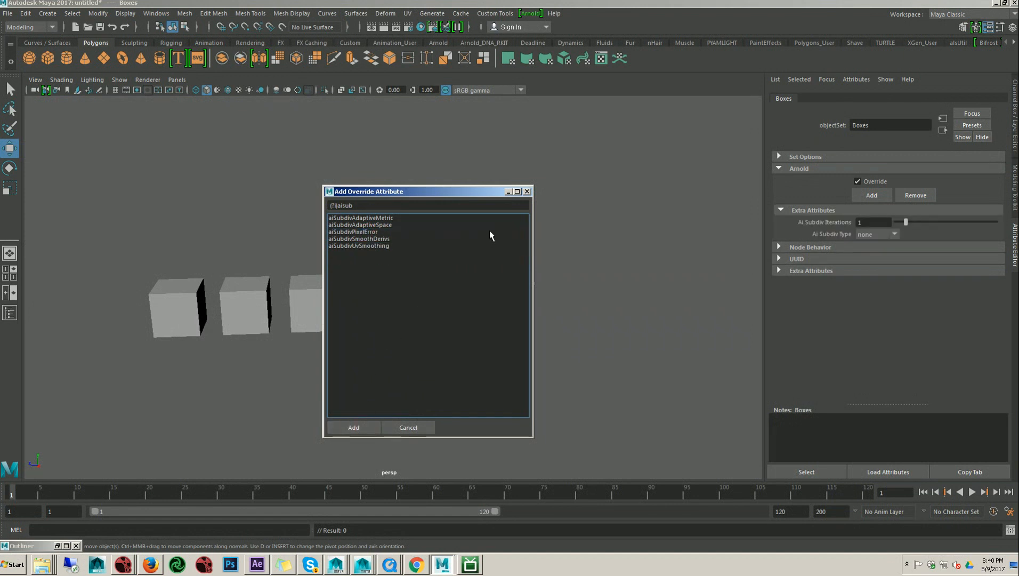
# Close the Add Override Attribute dialog and select pCube6 to show its attributes
pyautogui.click(408, 427)
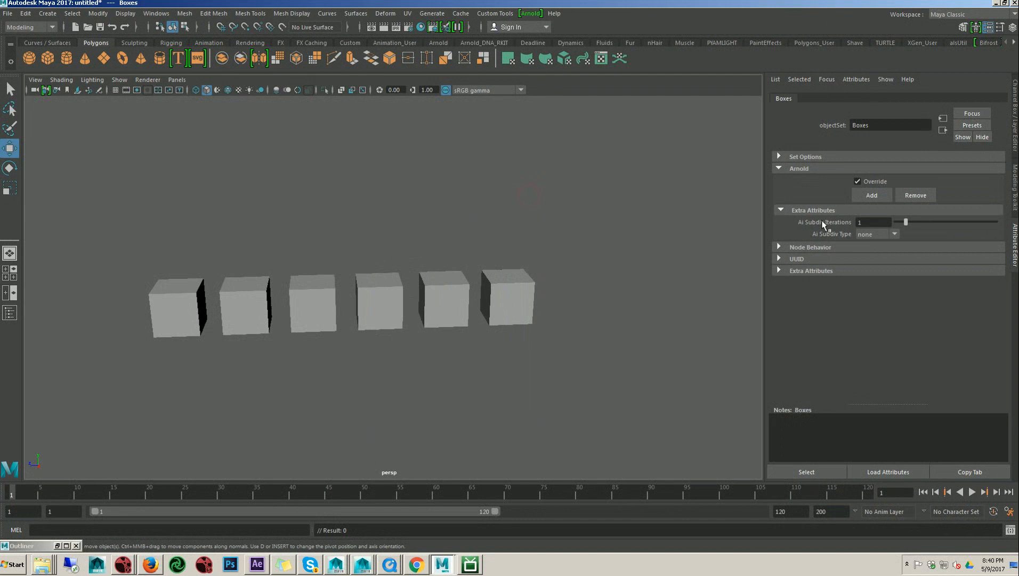
pyautogui.moveTo(793, 217)
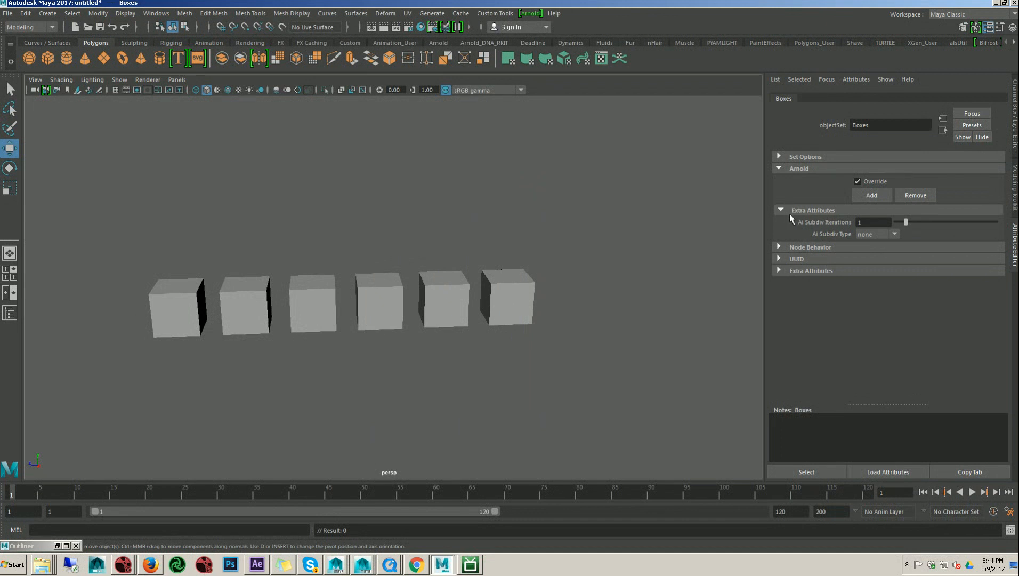
pyautogui.moveTo(847, 236)
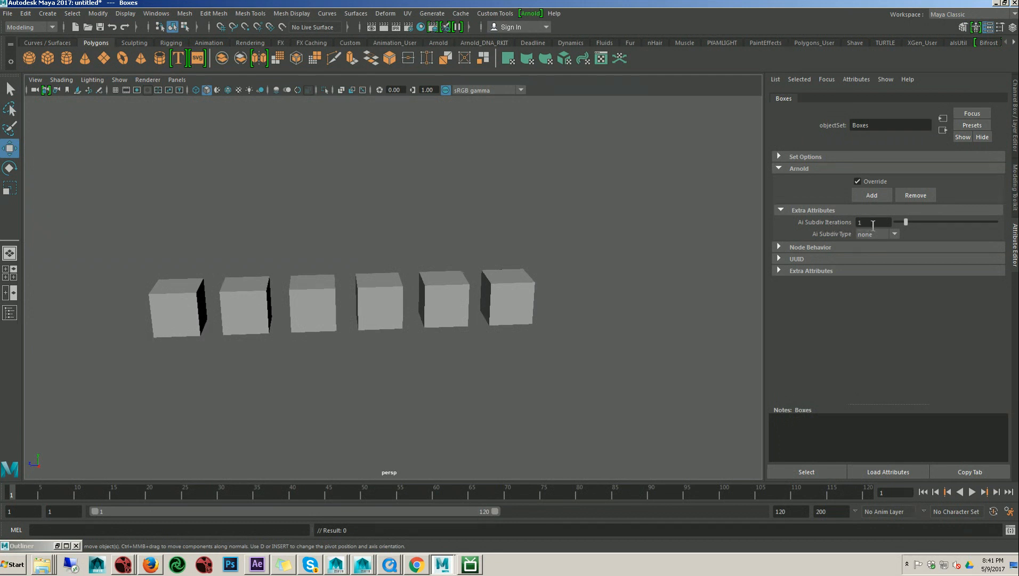
pyautogui.moveTo(837, 242)
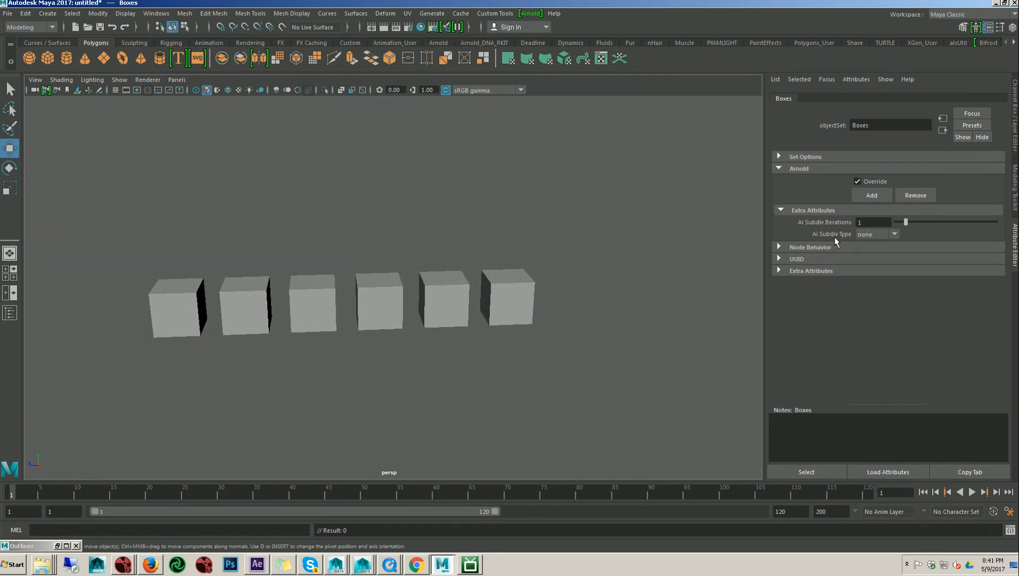
pyautogui.moveTo(520, 288)
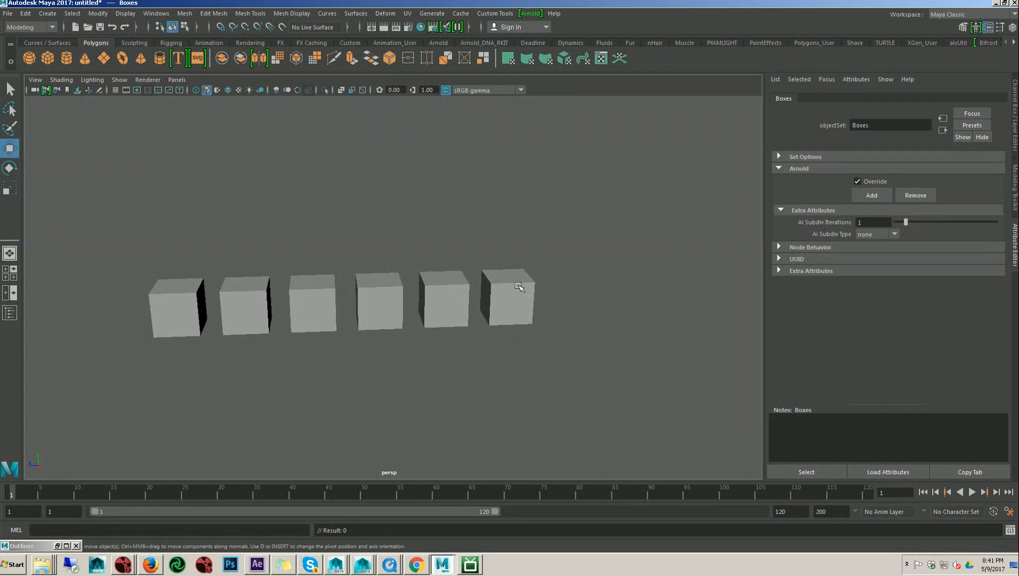
pyautogui.click(508, 297)
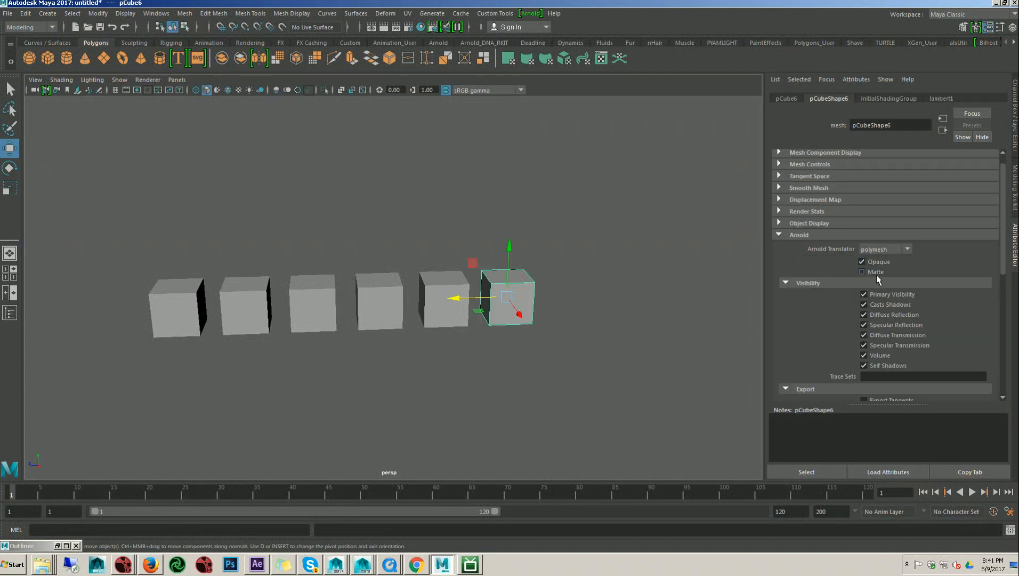
# Review pCube6's Arnold subdivision settings and reopen the Outliner
pyautogui.scroll(-3)
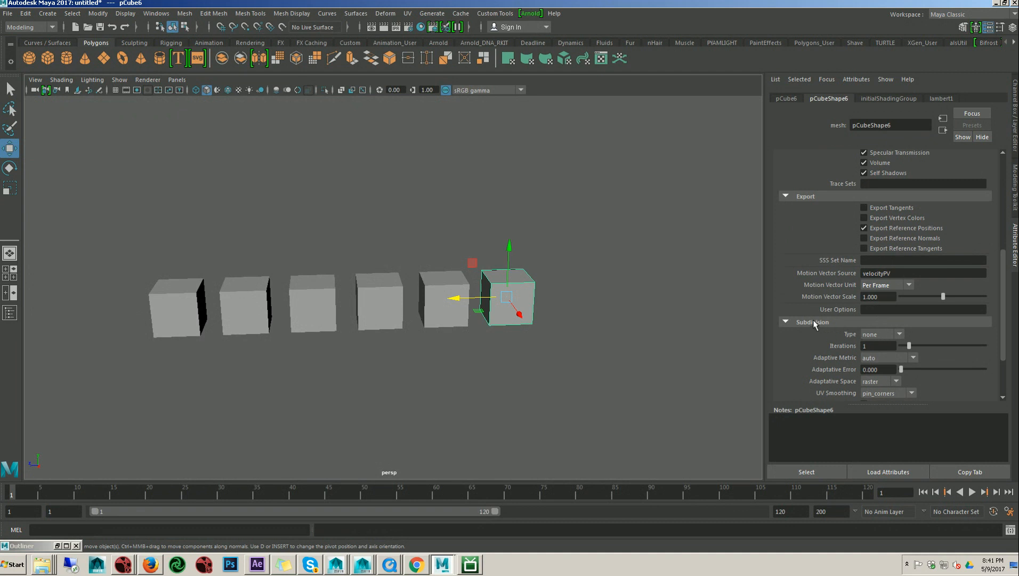
pyautogui.moveTo(840, 351)
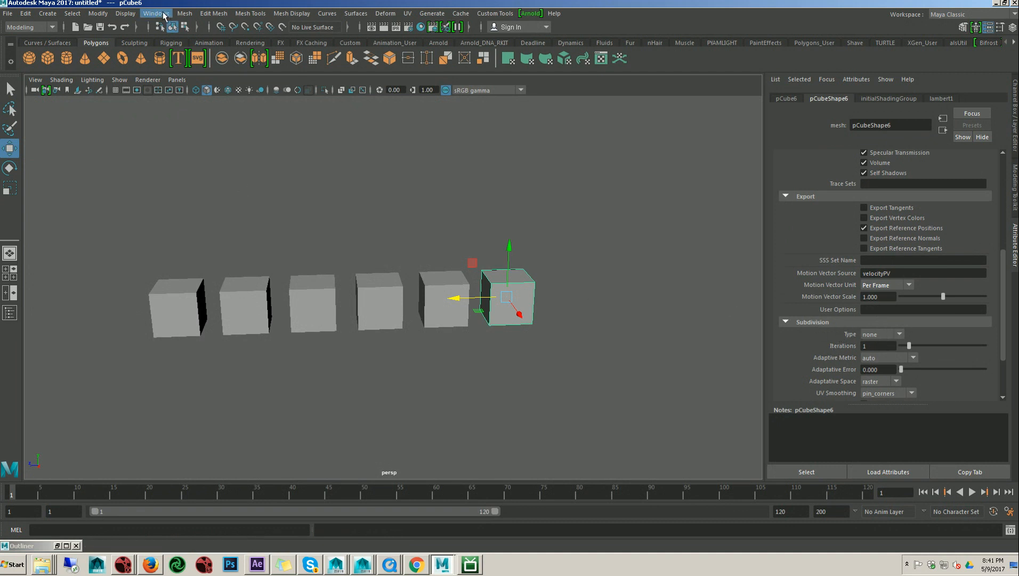
pyautogui.click(154, 12)
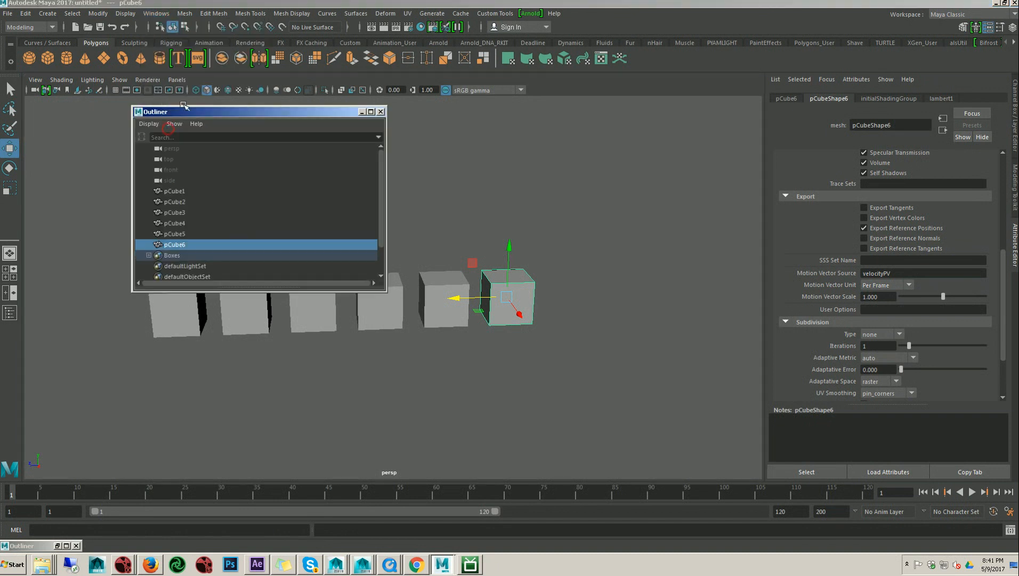
# Set the Boxes set's Ai Subdiv Type to catclark with 2 iterations
pyautogui.click(171, 255)
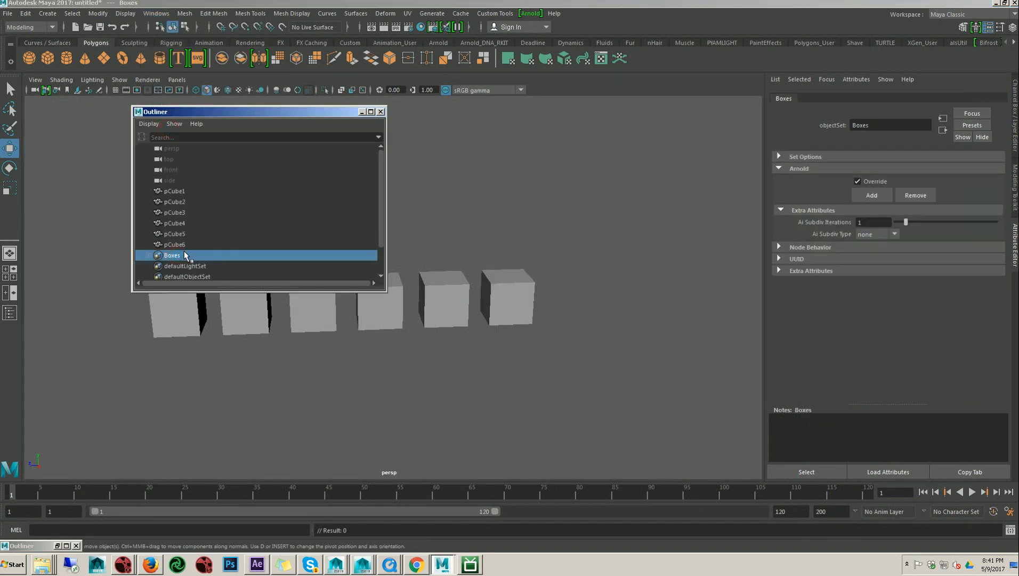
pyautogui.click(380, 110)
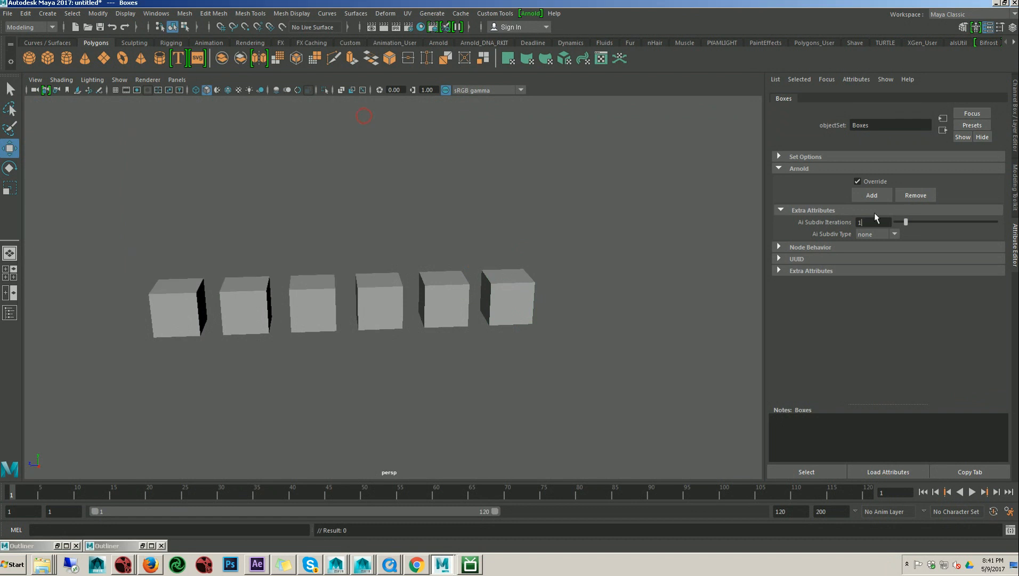
pyautogui.click(876, 234)
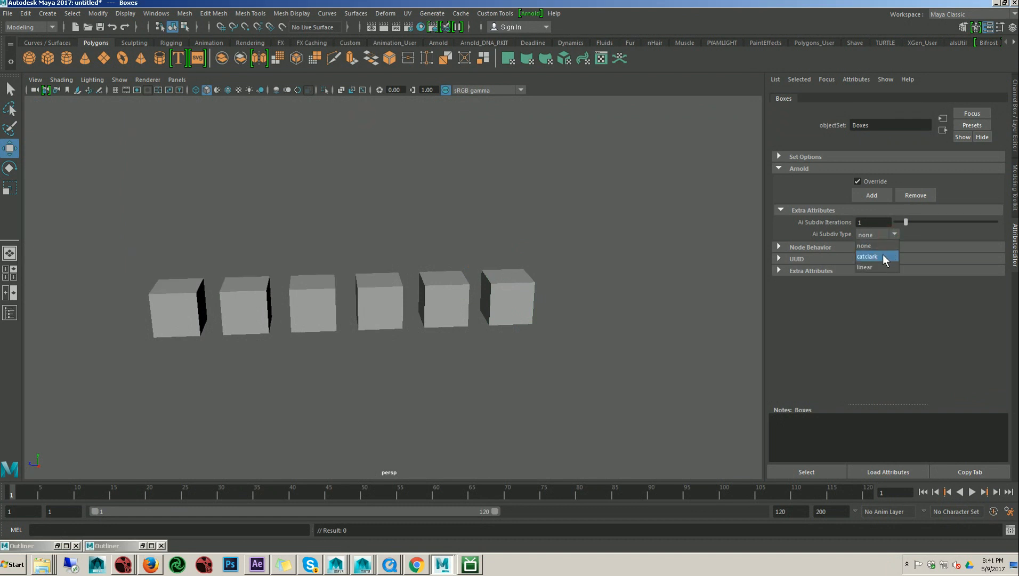
pyautogui.click(867, 256)
pyautogui.write('2')
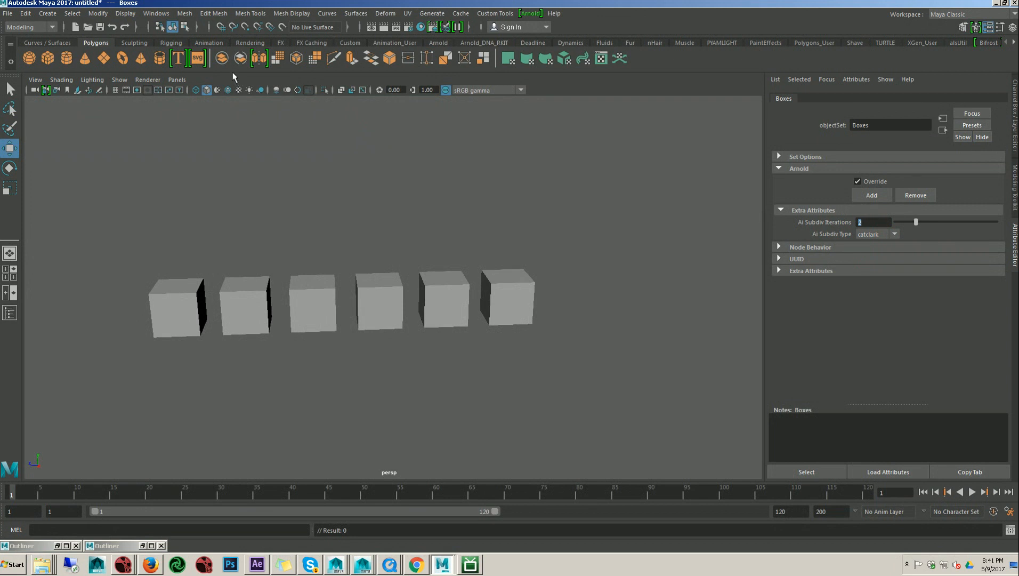
pyautogui.click(249, 43)
pyautogui.write('re')
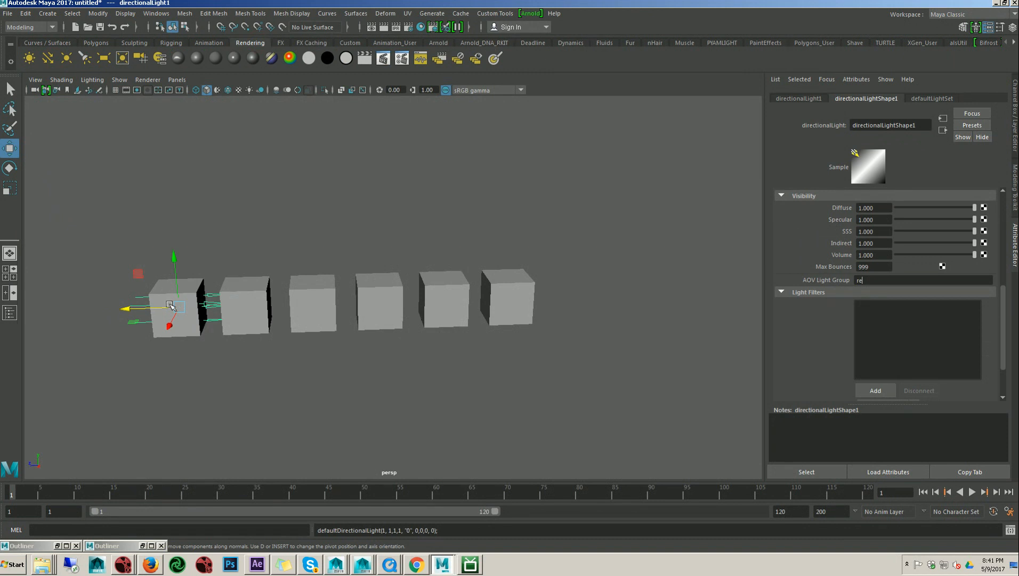
# Add a directional light and duplicate it for a second light
pyautogui.press('e')
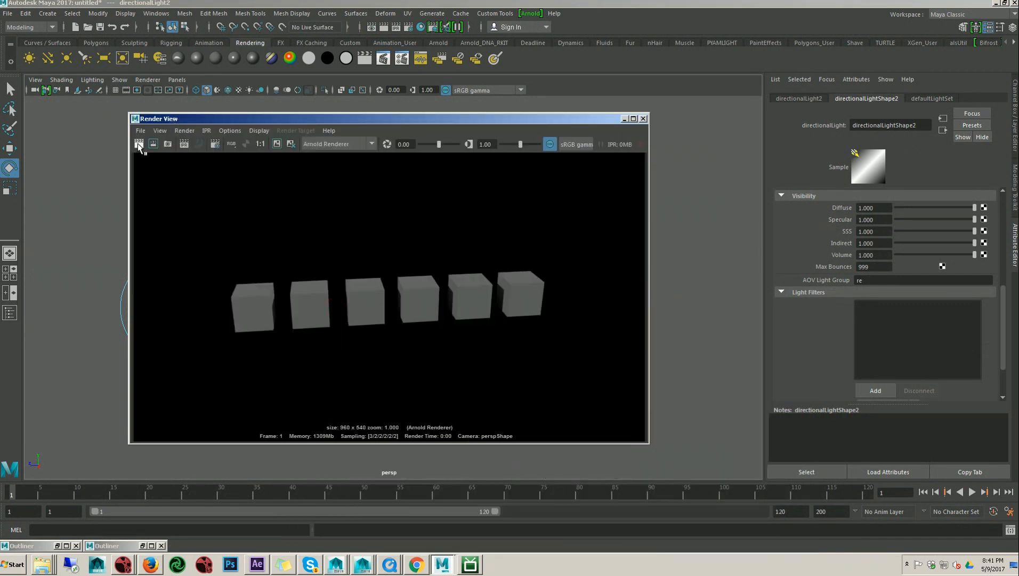
# Render the frame in Arnold Render View showing the cubes as smooth spheres
pyautogui.click(138, 144)
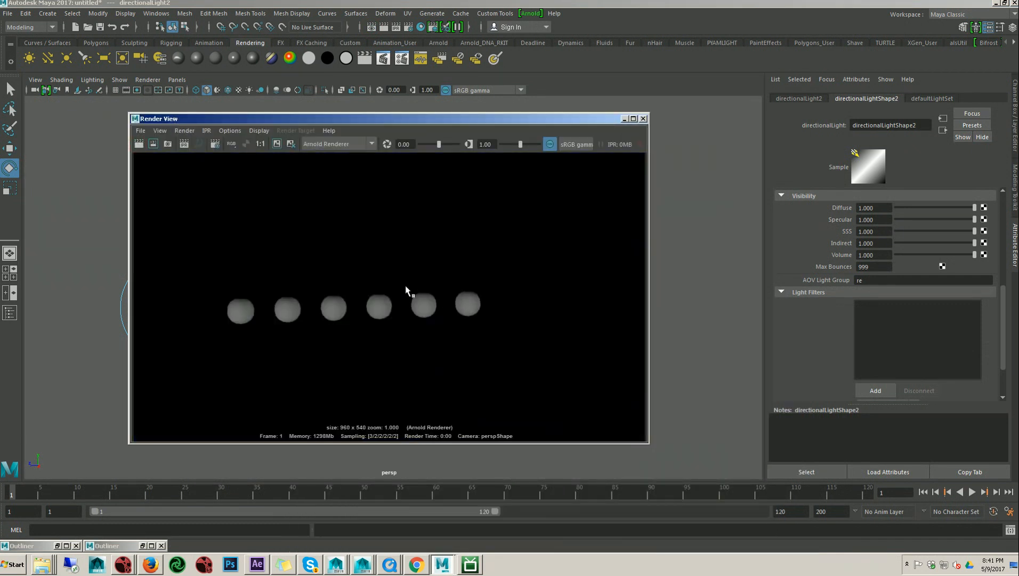
pyautogui.moveTo(247, 296)
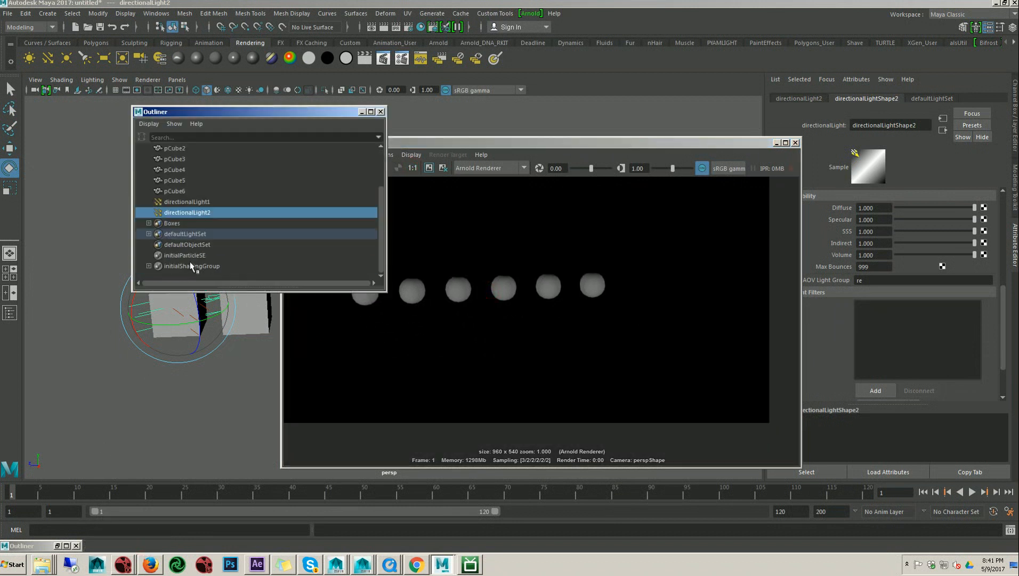
# Select the Boxes set and set its Ai Subdiv Iterations back to 1
pyautogui.click(172, 223)
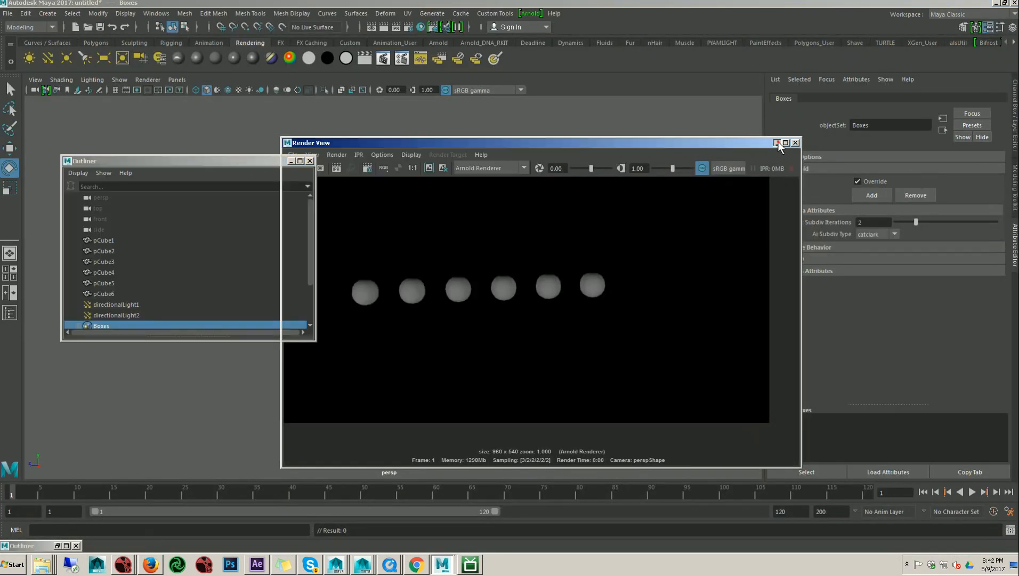
pyautogui.click(795, 142)
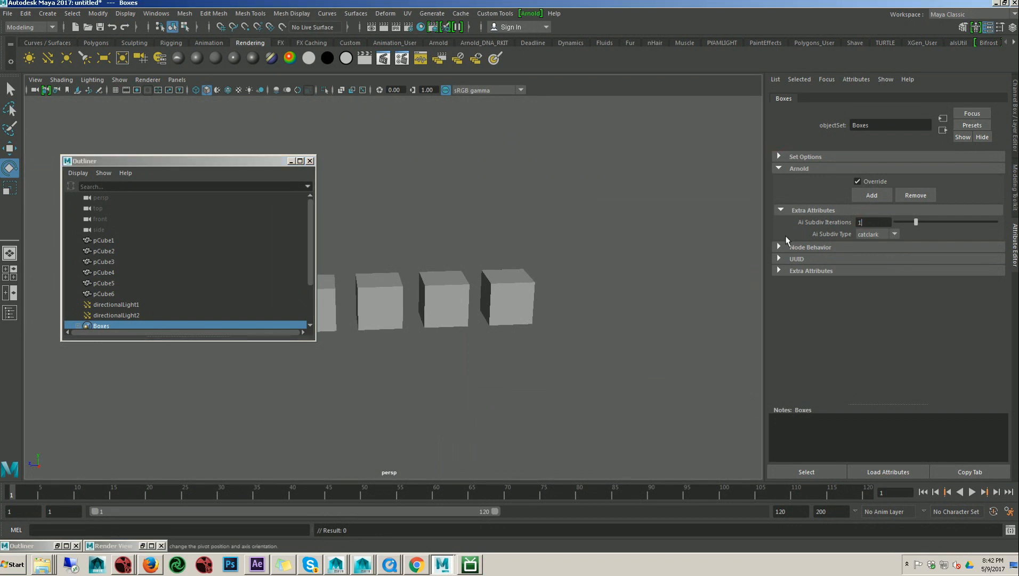
pyautogui.click(895, 234)
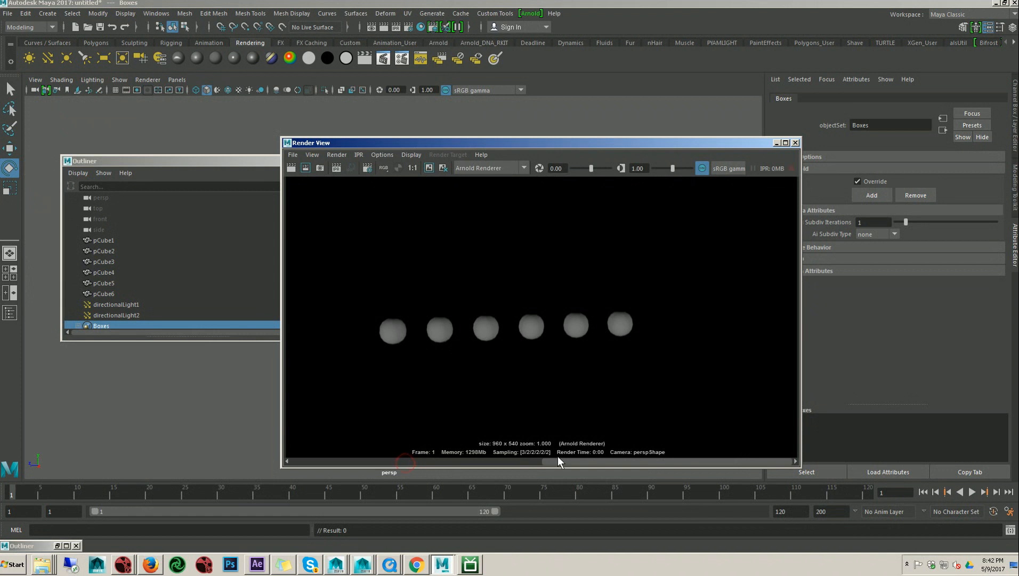
pyautogui.moveTo(662, 435)
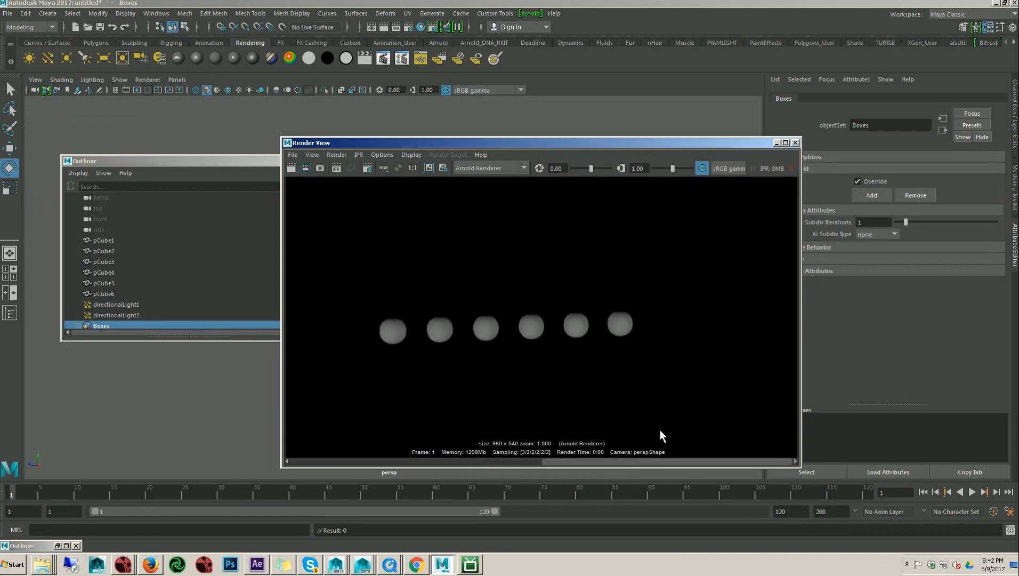
pyautogui.moveTo(451, 369)
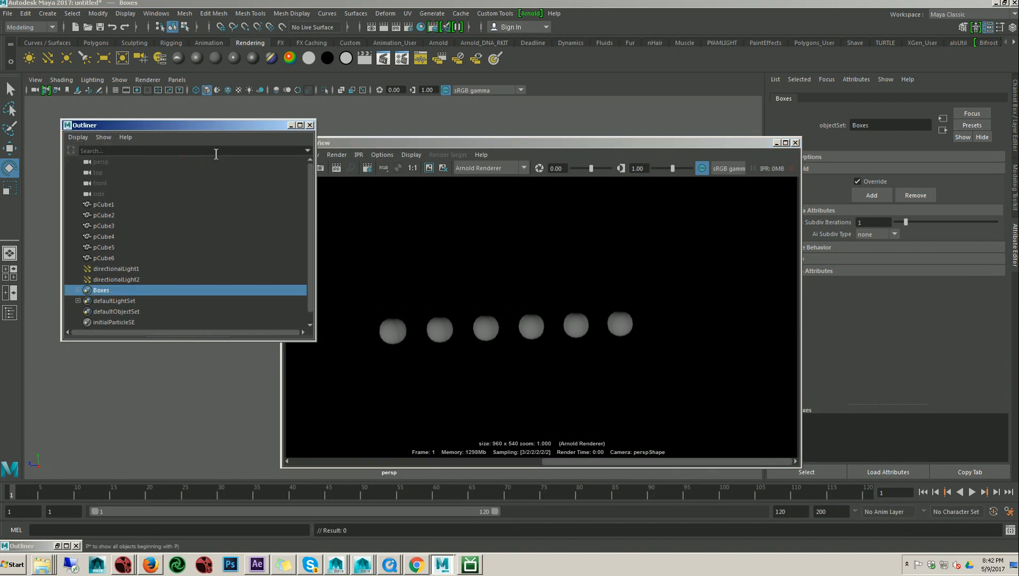
pyautogui.moveTo(304, 224)
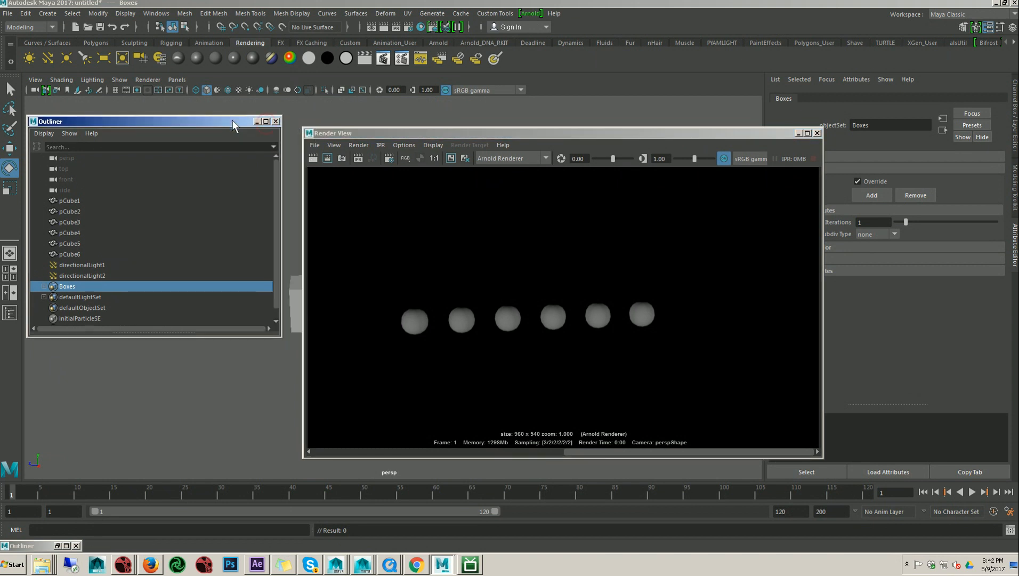
pyautogui.moveTo(252, 131)
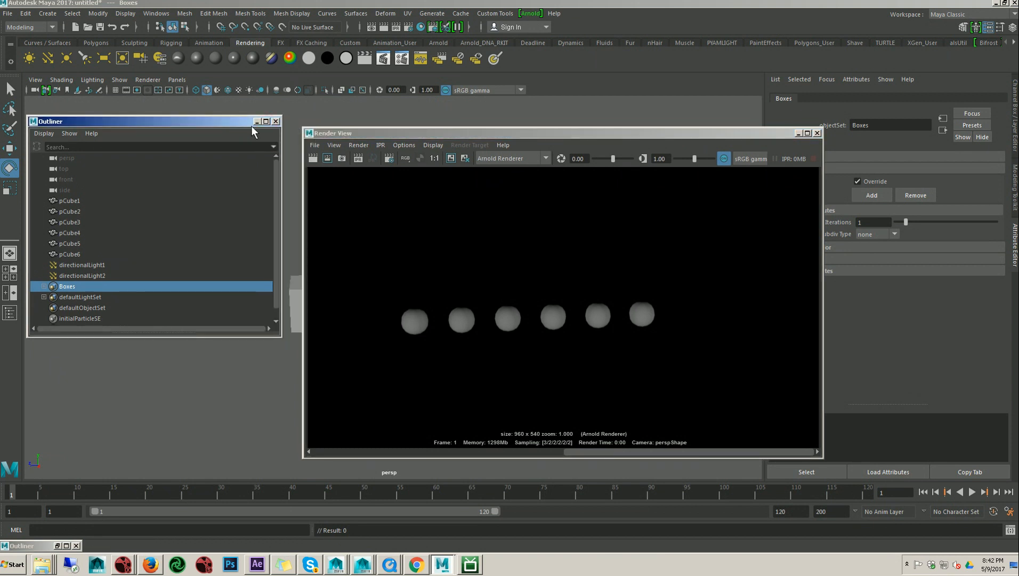
pyautogui.moveTo(332, 132); pyautogui.dragTo(321, 121)
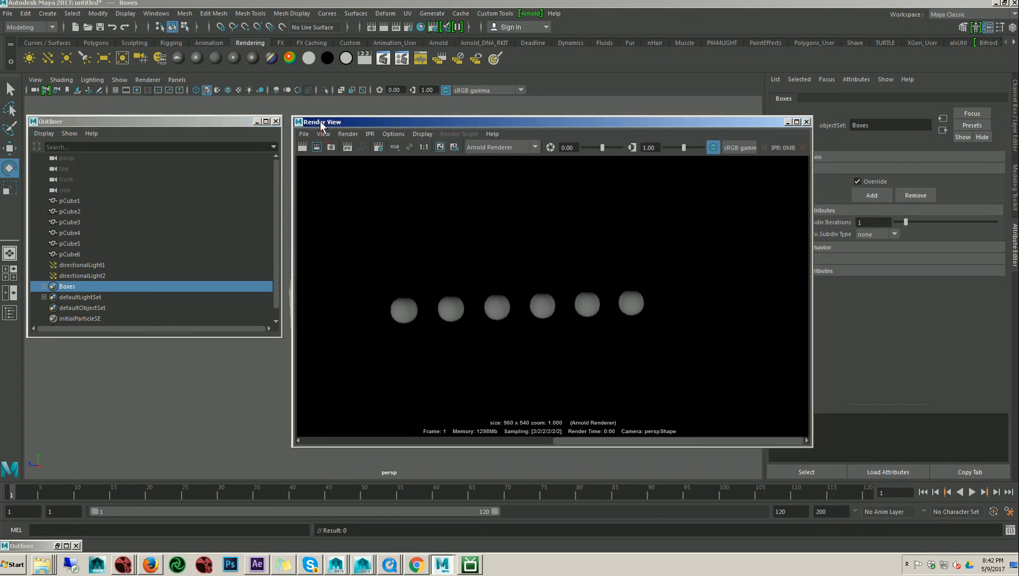